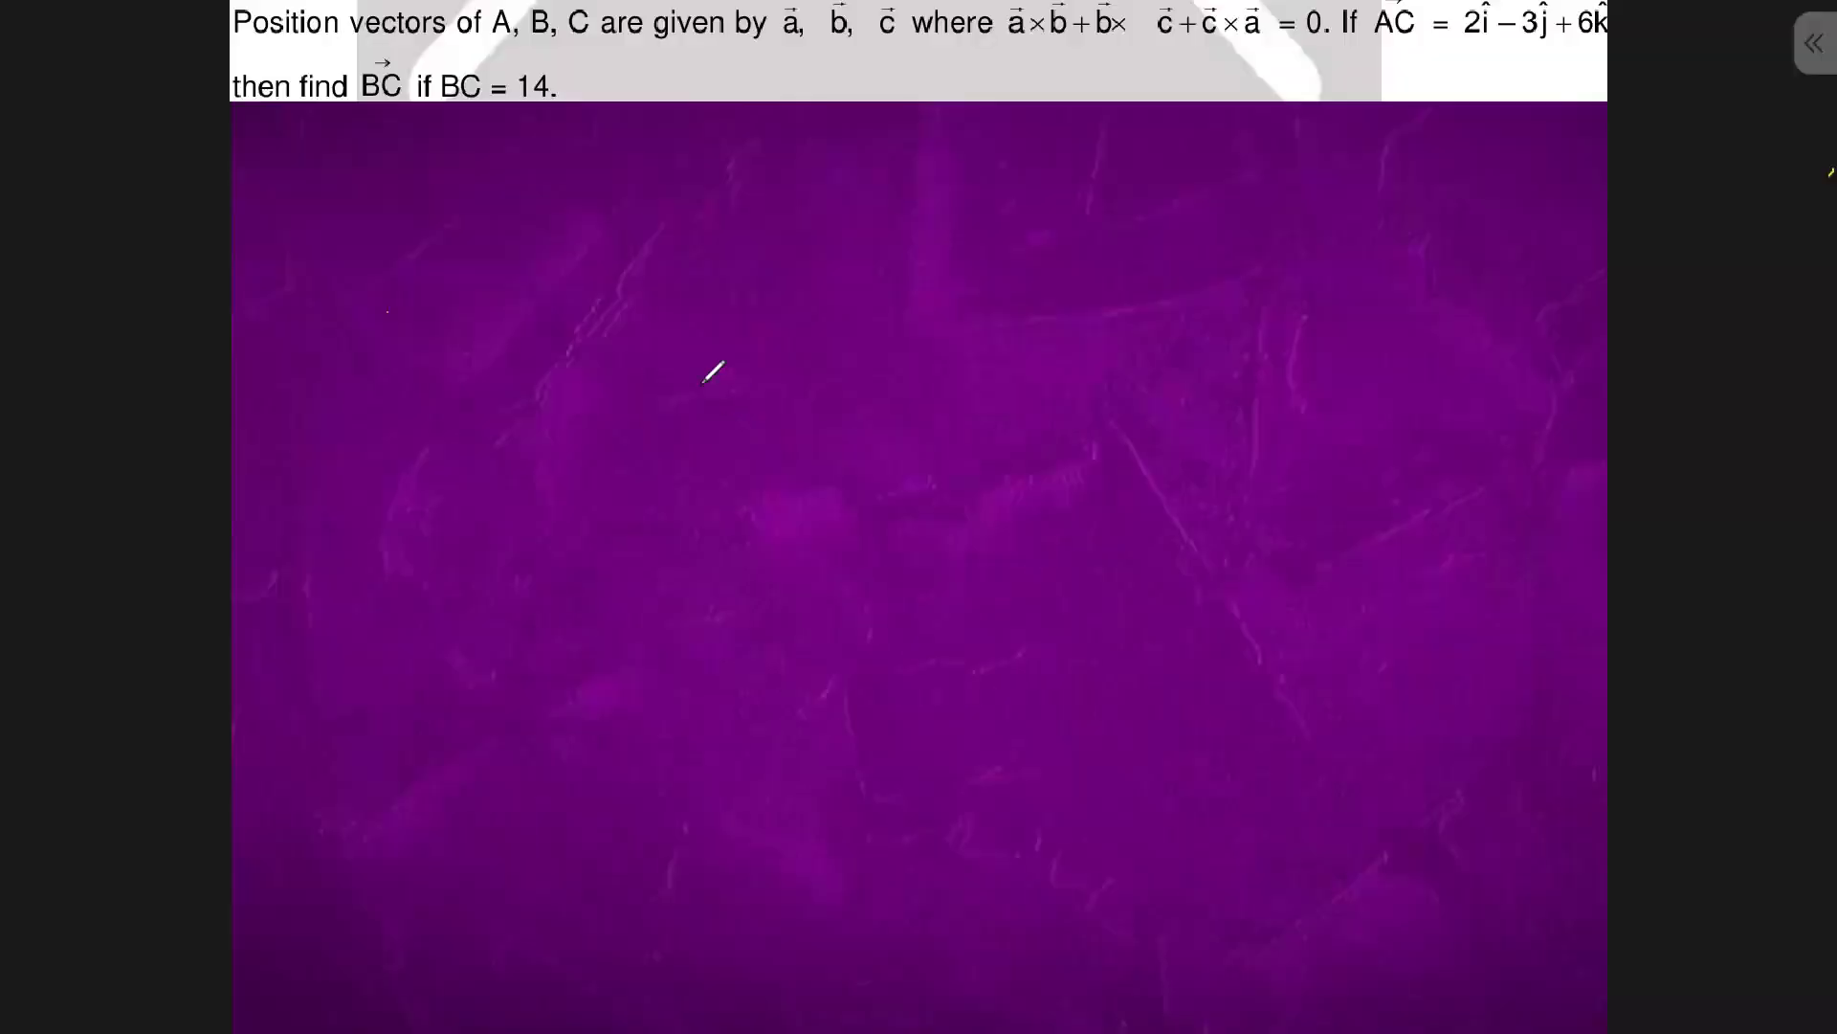
{"action": "mouse_move", "coordinate": [340, 149]}
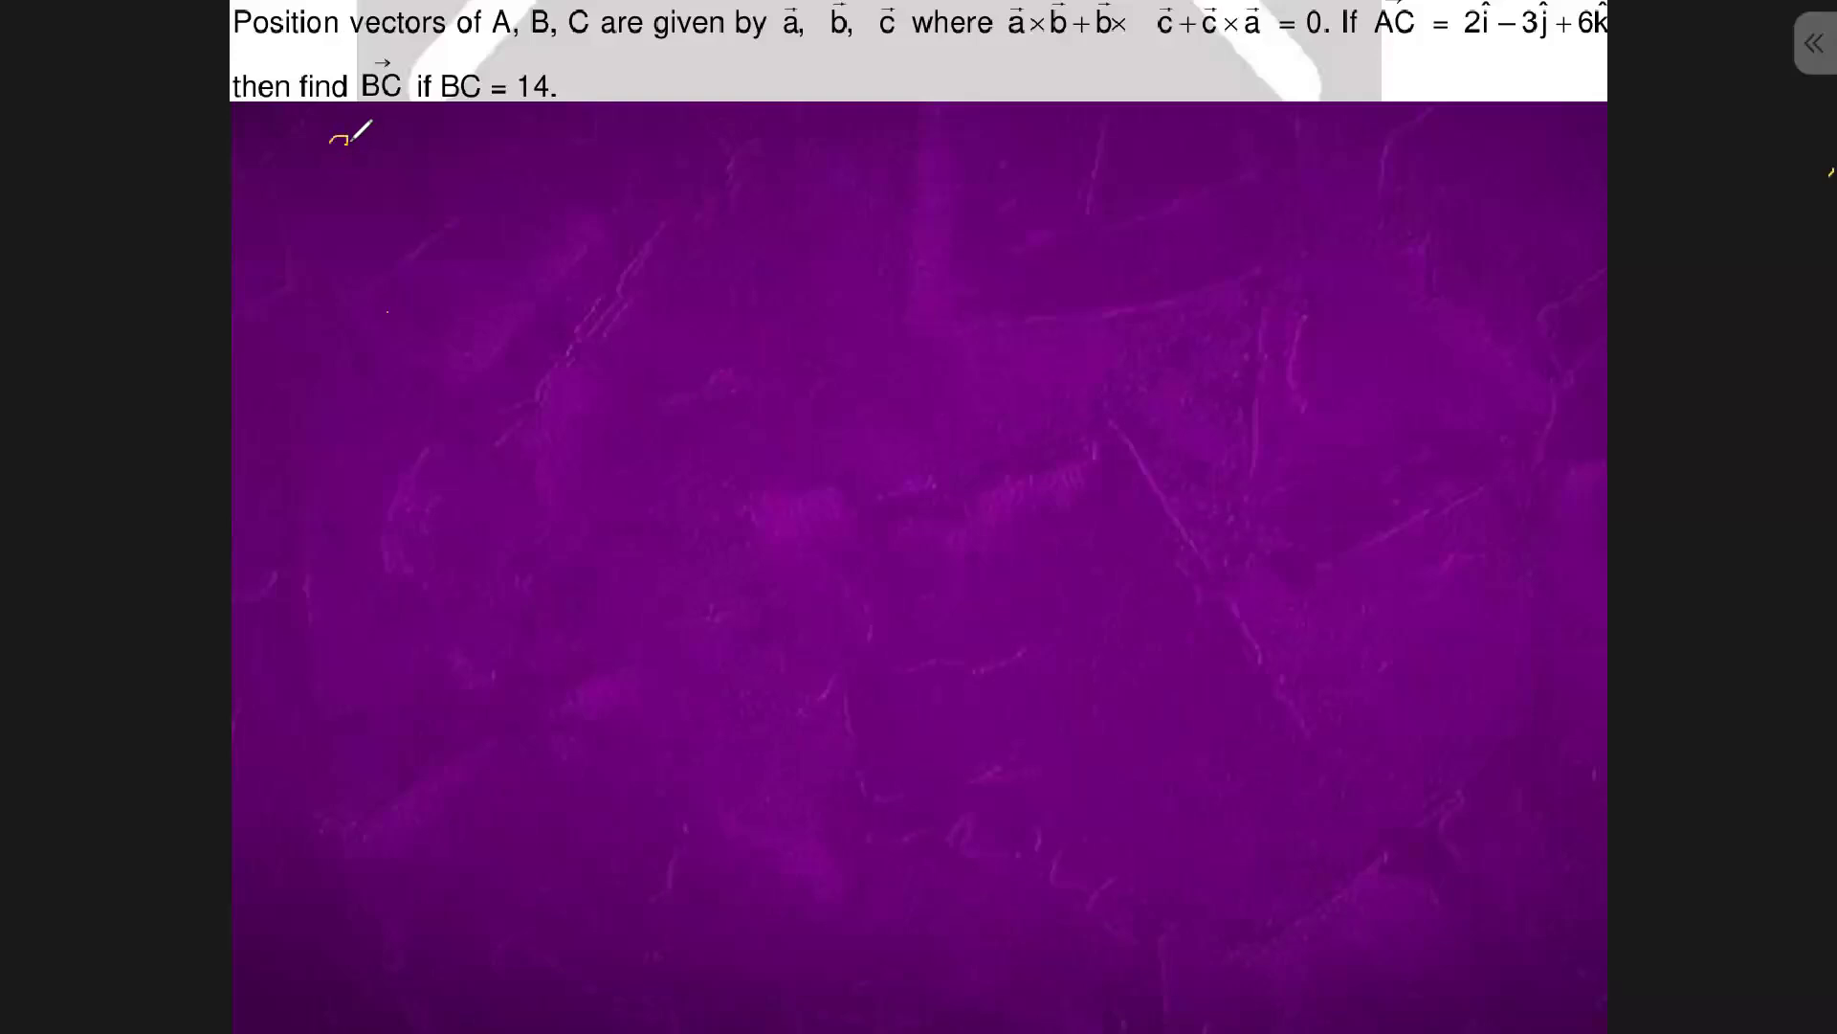
- Handwrite a·(a×b + b×c + c×a) = 0 beneath the question, then begin an implies arrow below
{"action": "type", "text": "a⃗·( a⃗"}
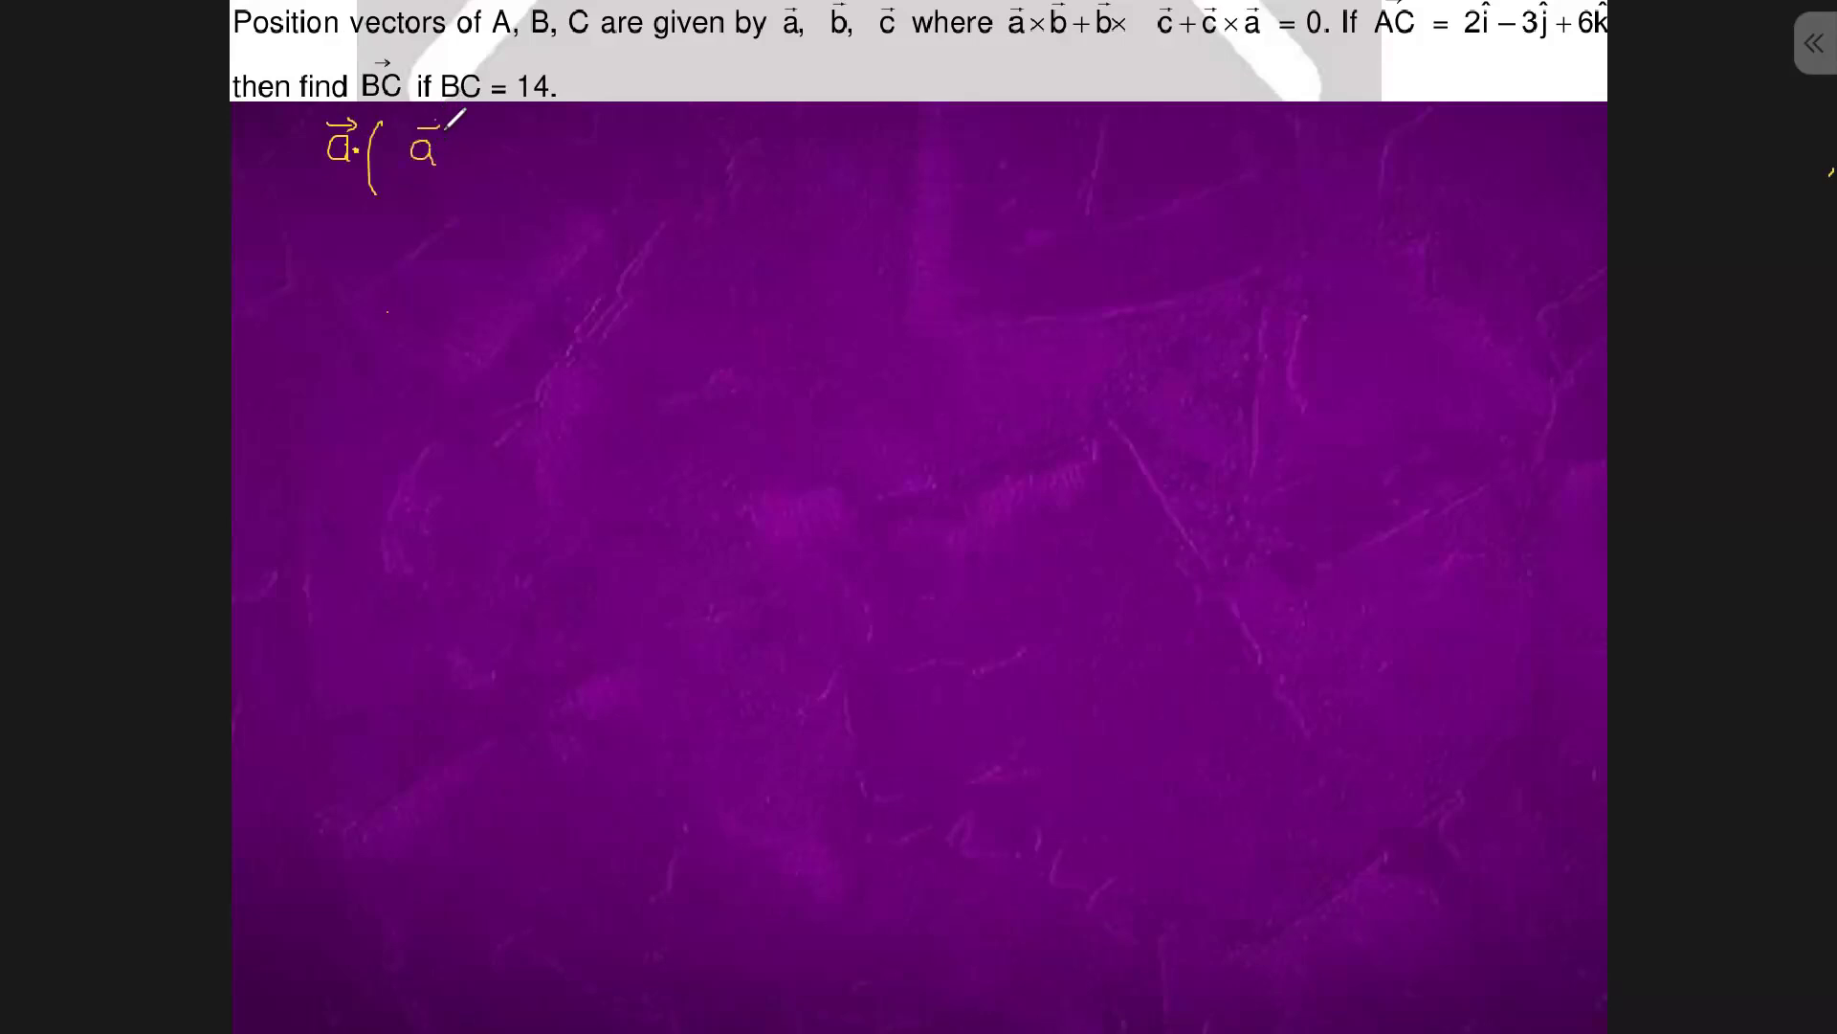
{"action": "type", "text": "×b⃗+b⃗×c⃗+"}
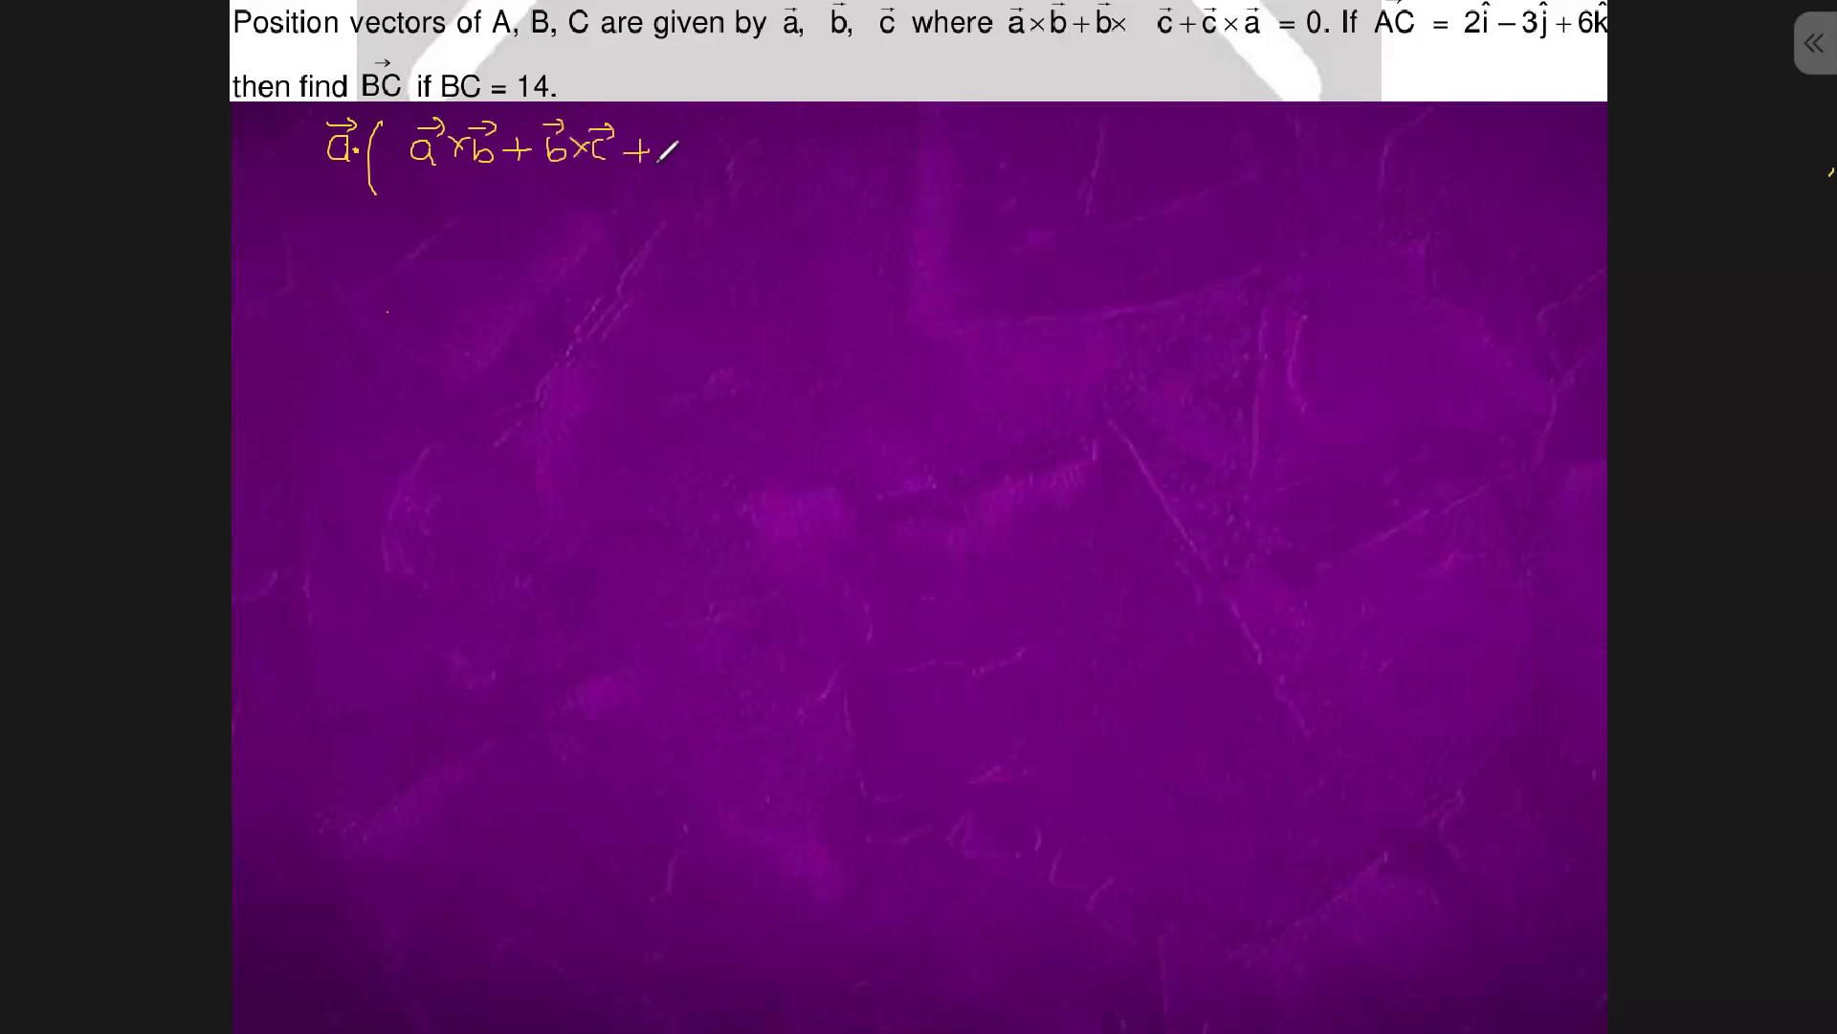
{"action": "type", "text": "c⃗"}
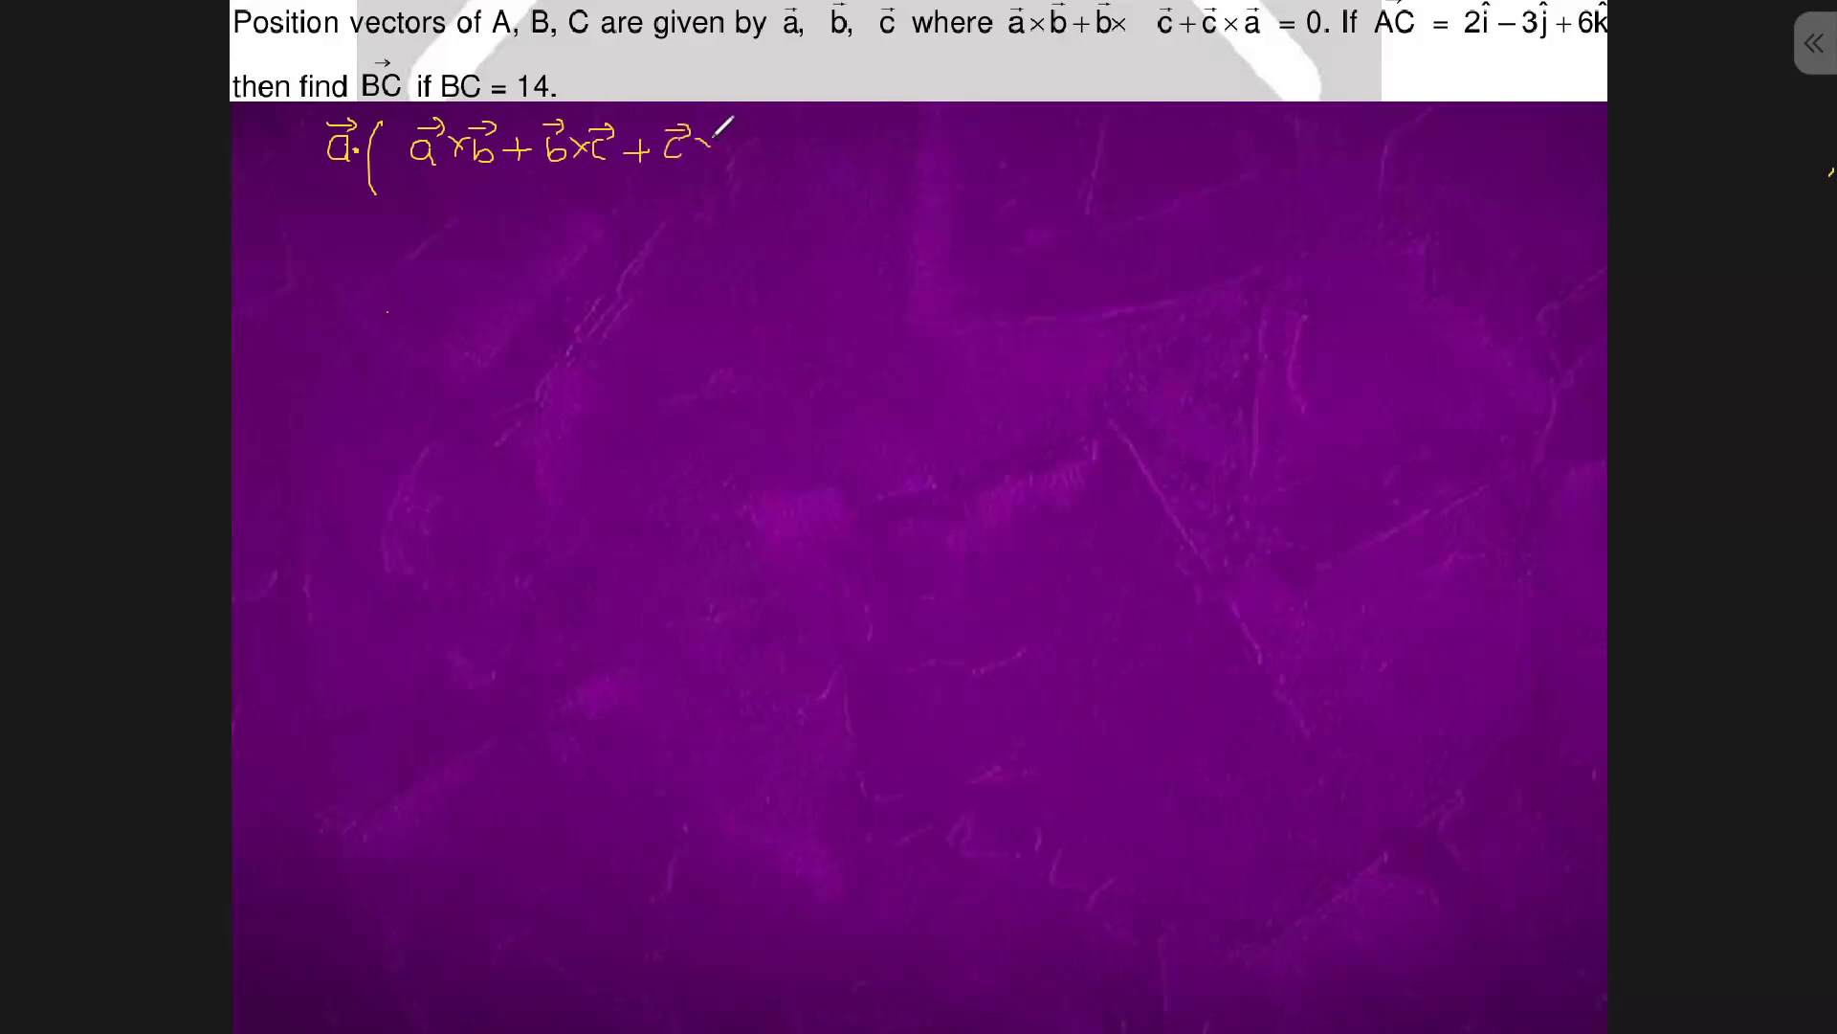
{"action": "type", "text": "×a⃗)"}
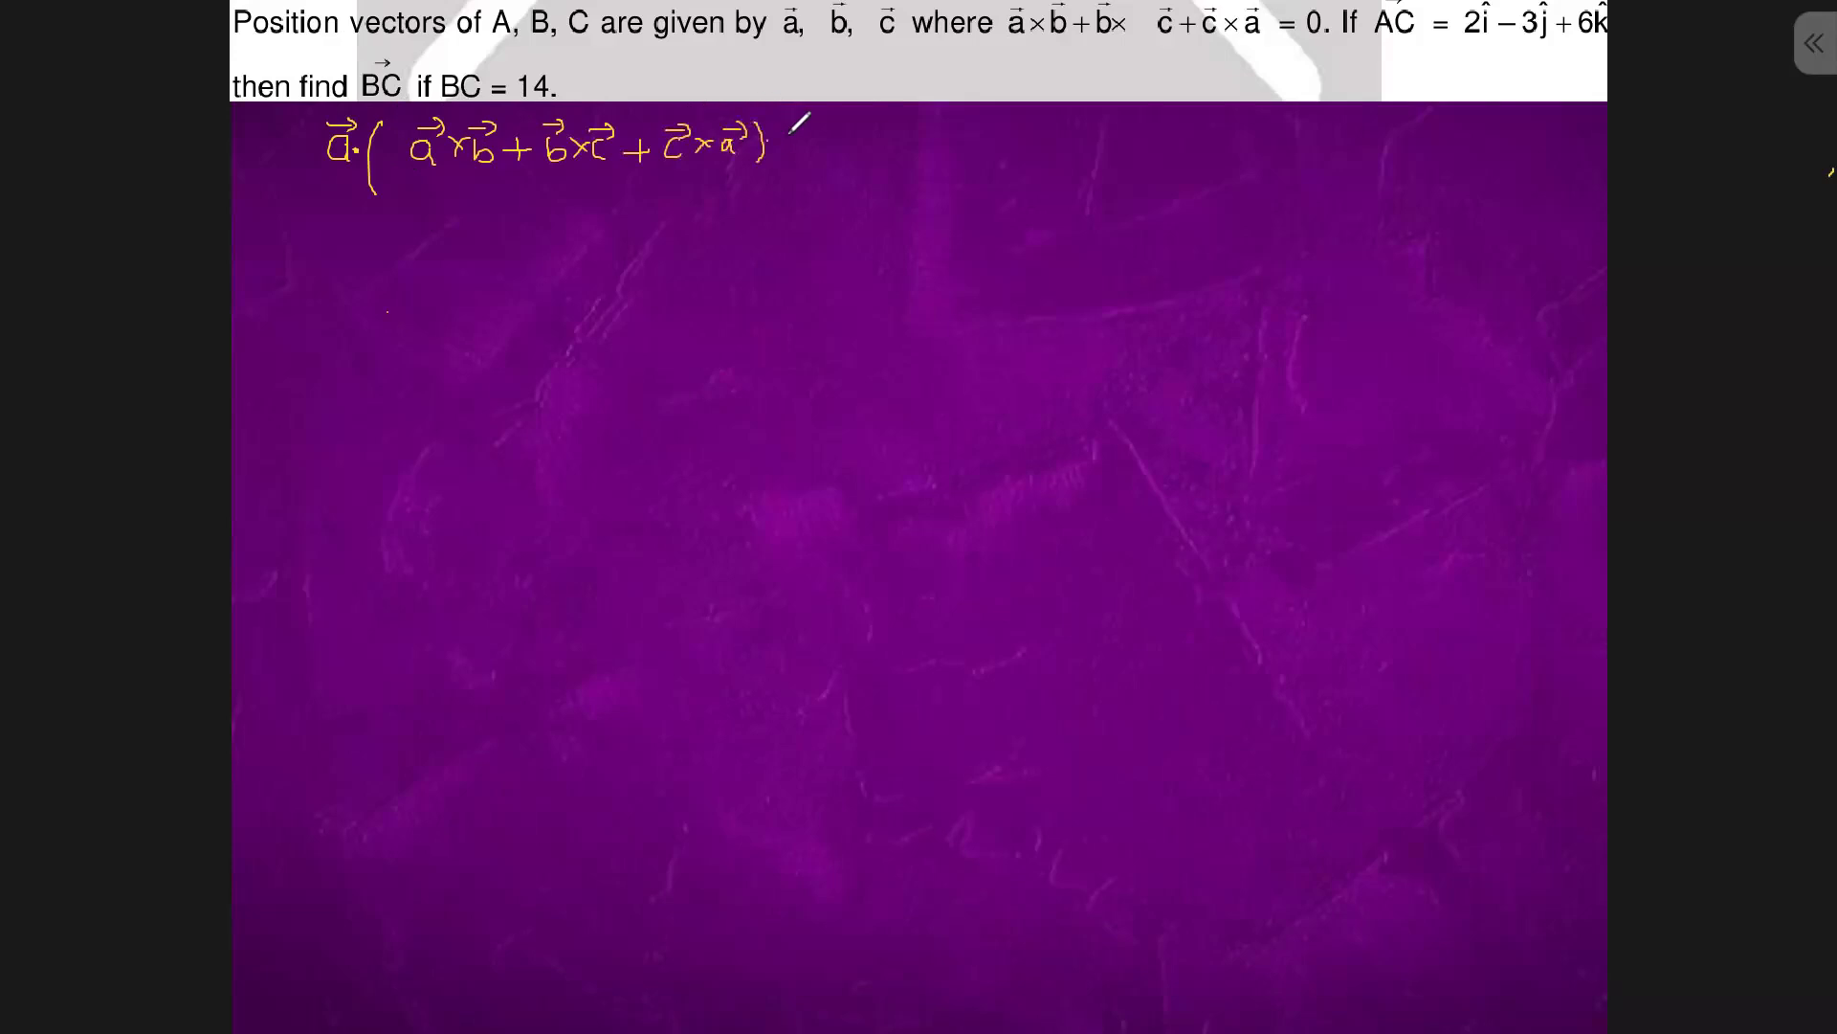
{"action": "type", "text": "=0"}
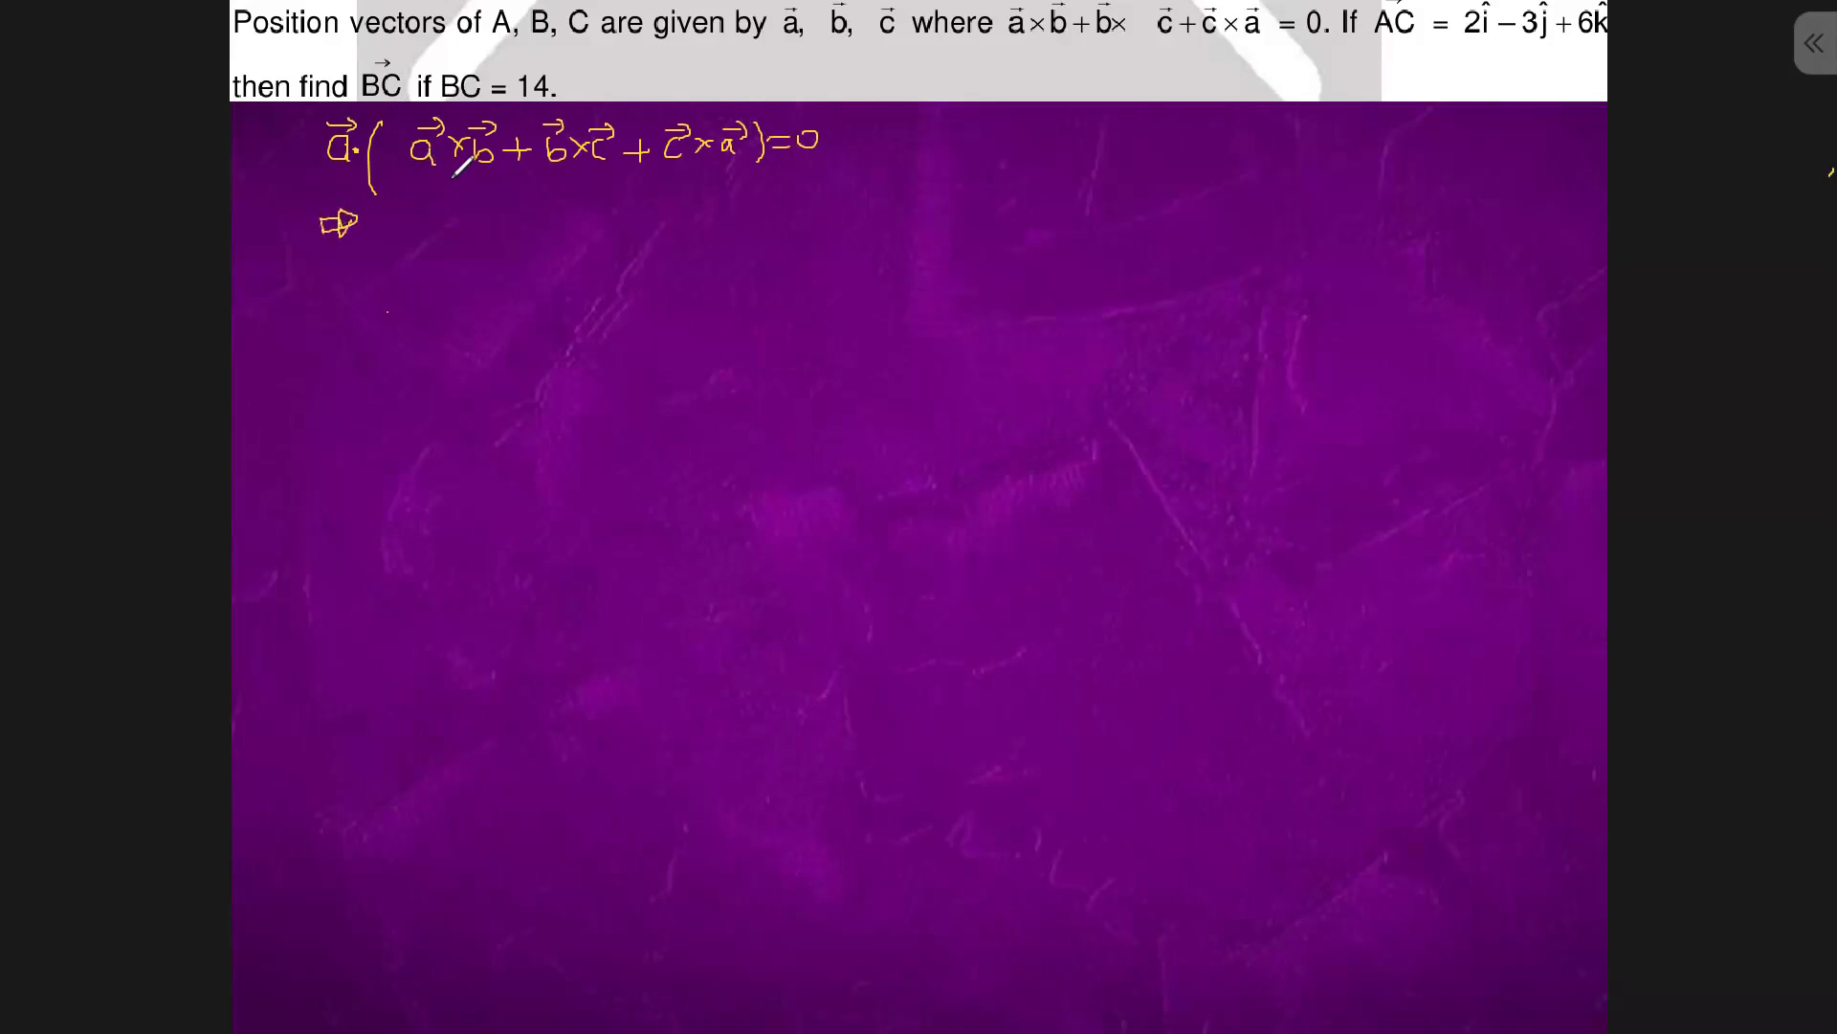
- Write [a b c] = 0, draw an arrow, and label the conclusion 'collinear'
{"action": "type", "text": "a"}
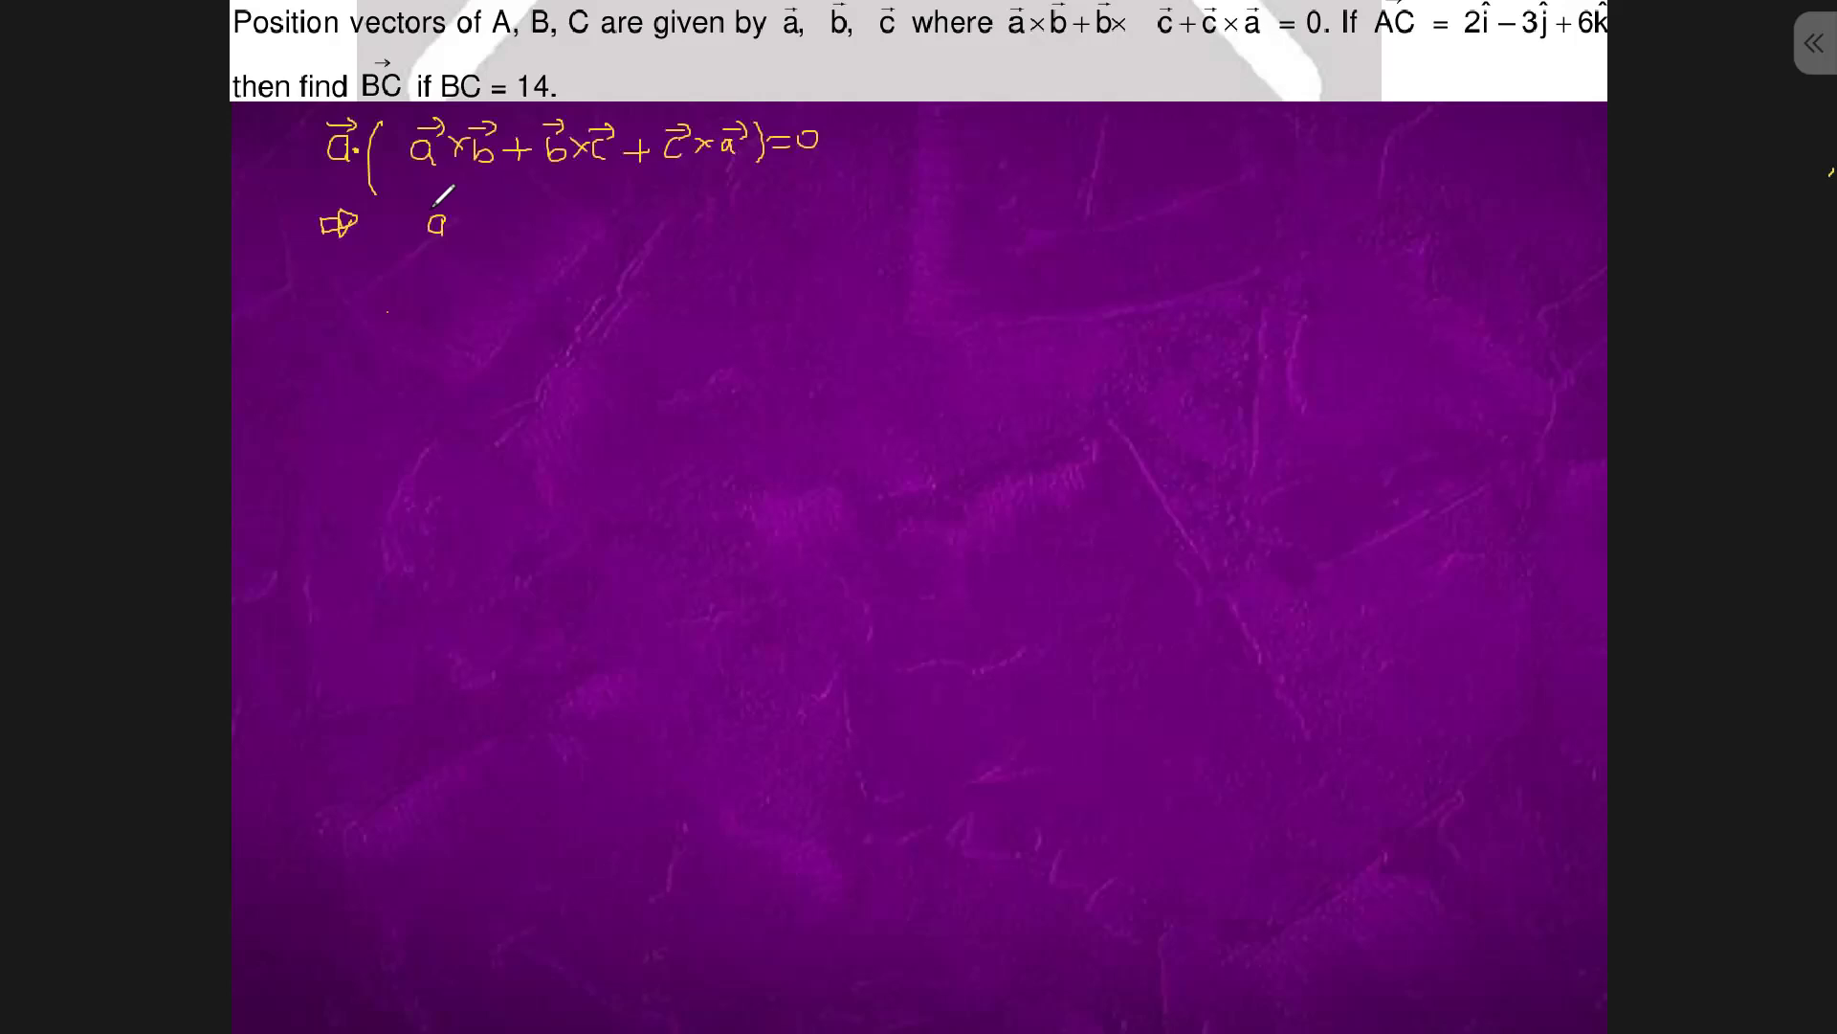
{"action": "type", "text": "[a b"}
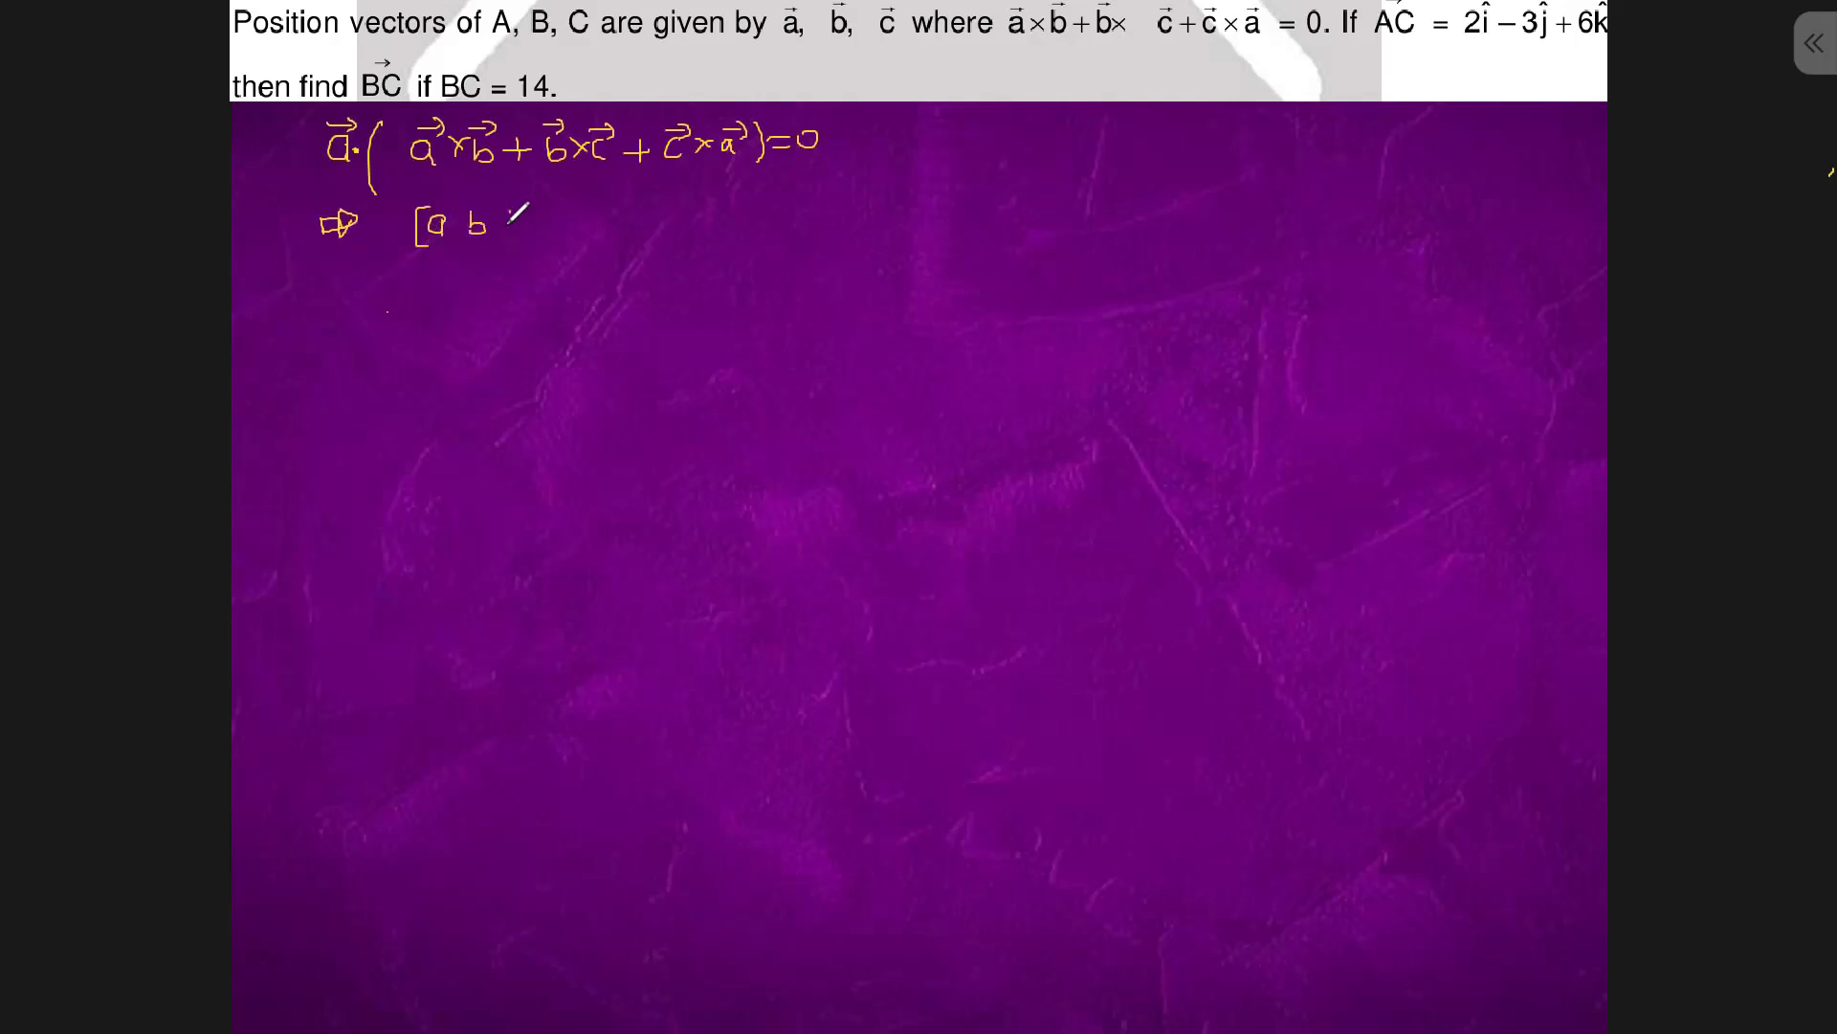
{"action": "type", "text": "c] ="}
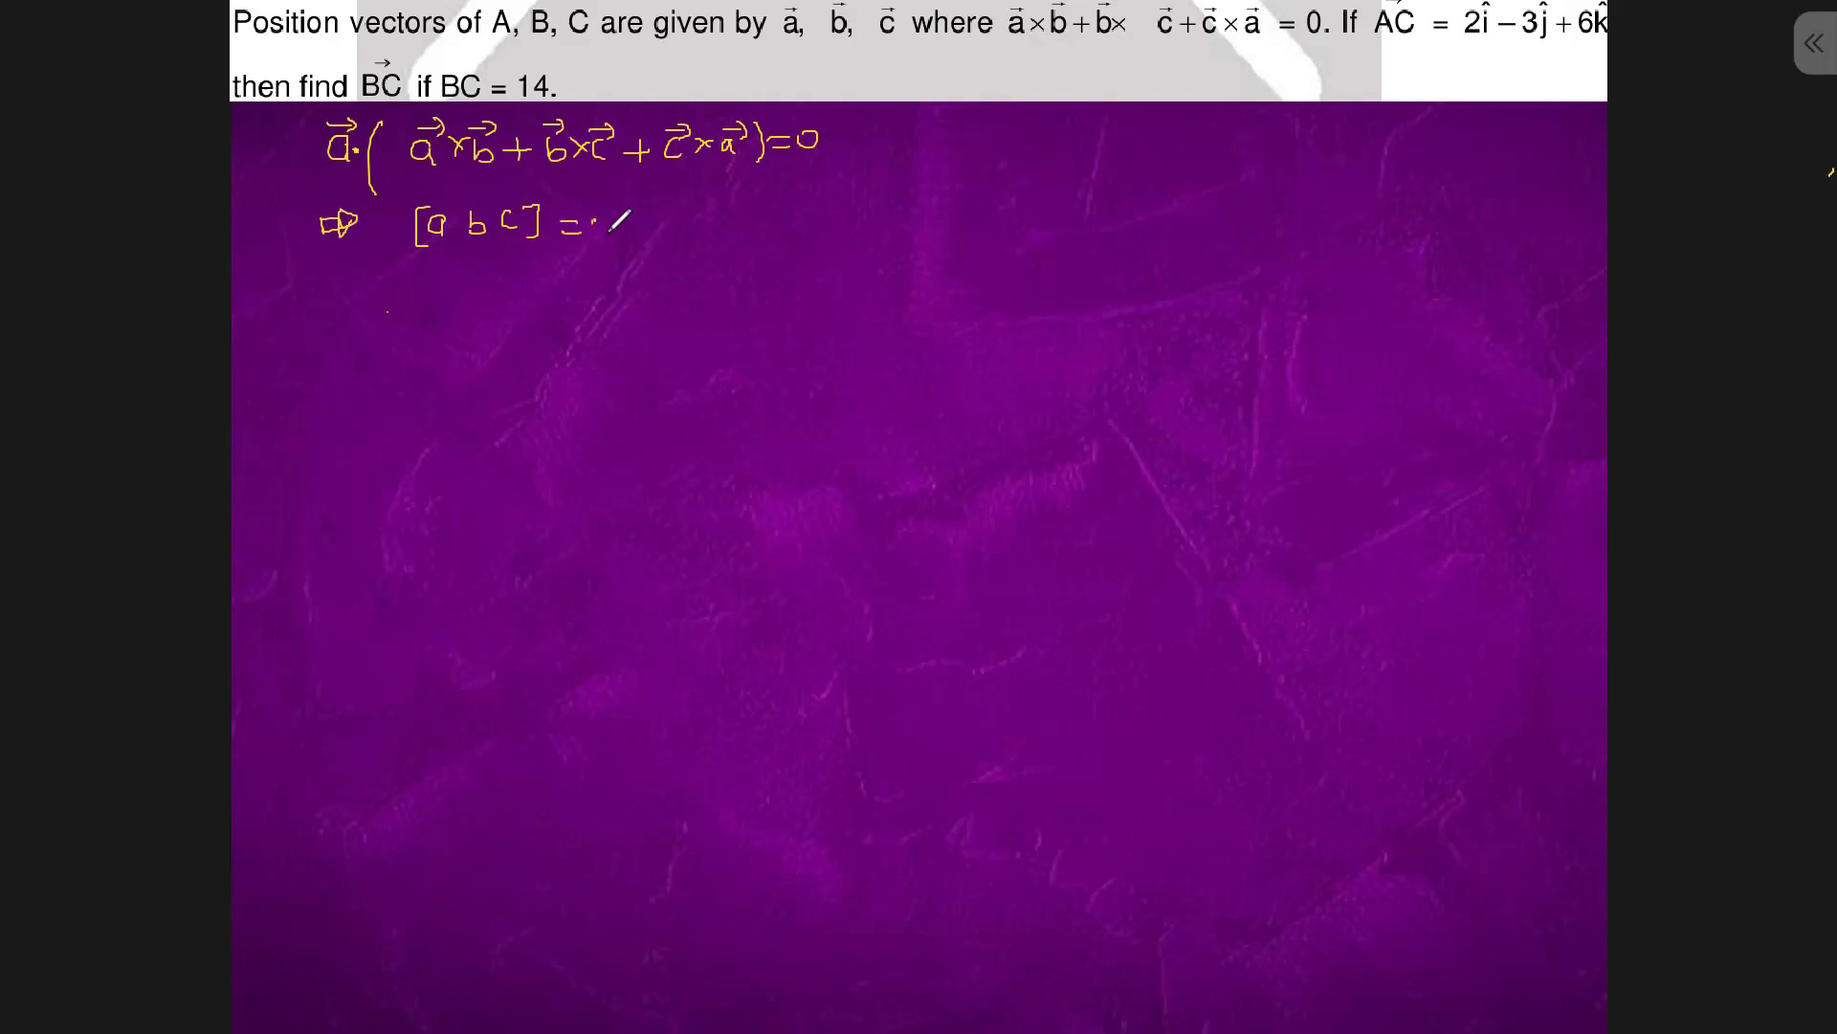
{"action": "type", "text": "0"}
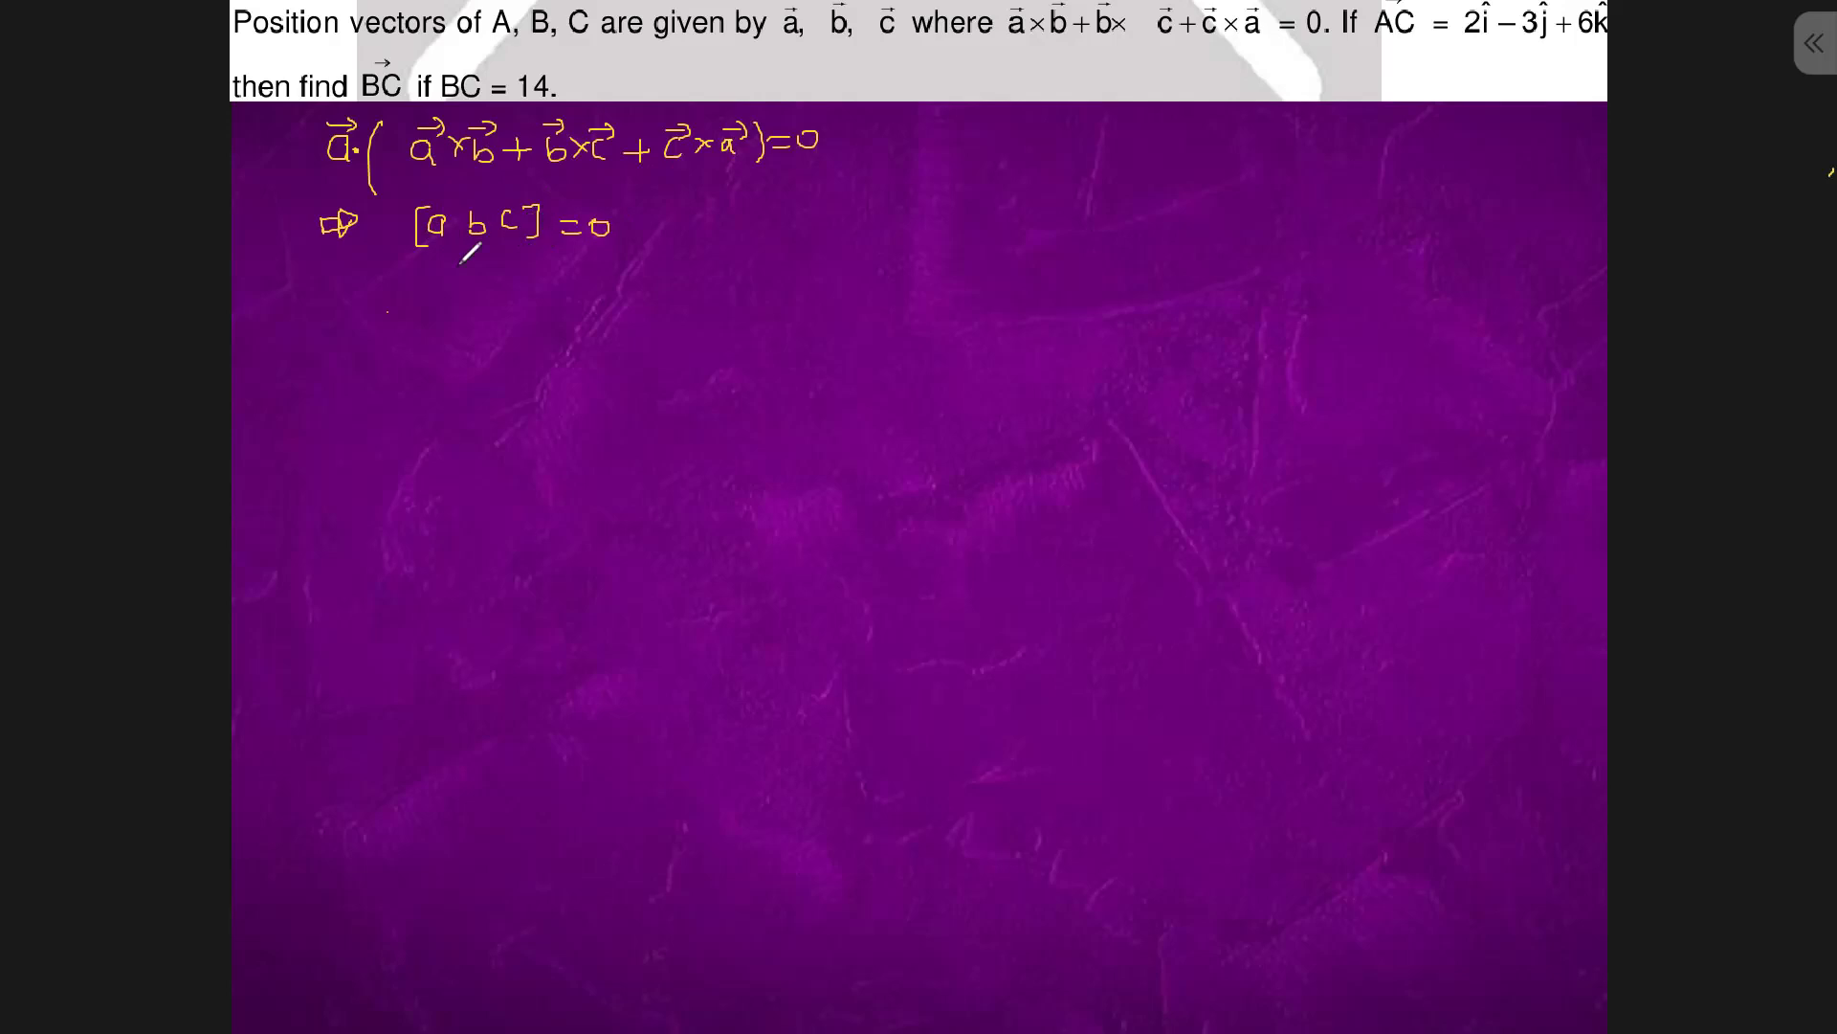
{"action": "left_click_drag", "start_coordinate": [627, 229], "coordinate": [691, 217]}
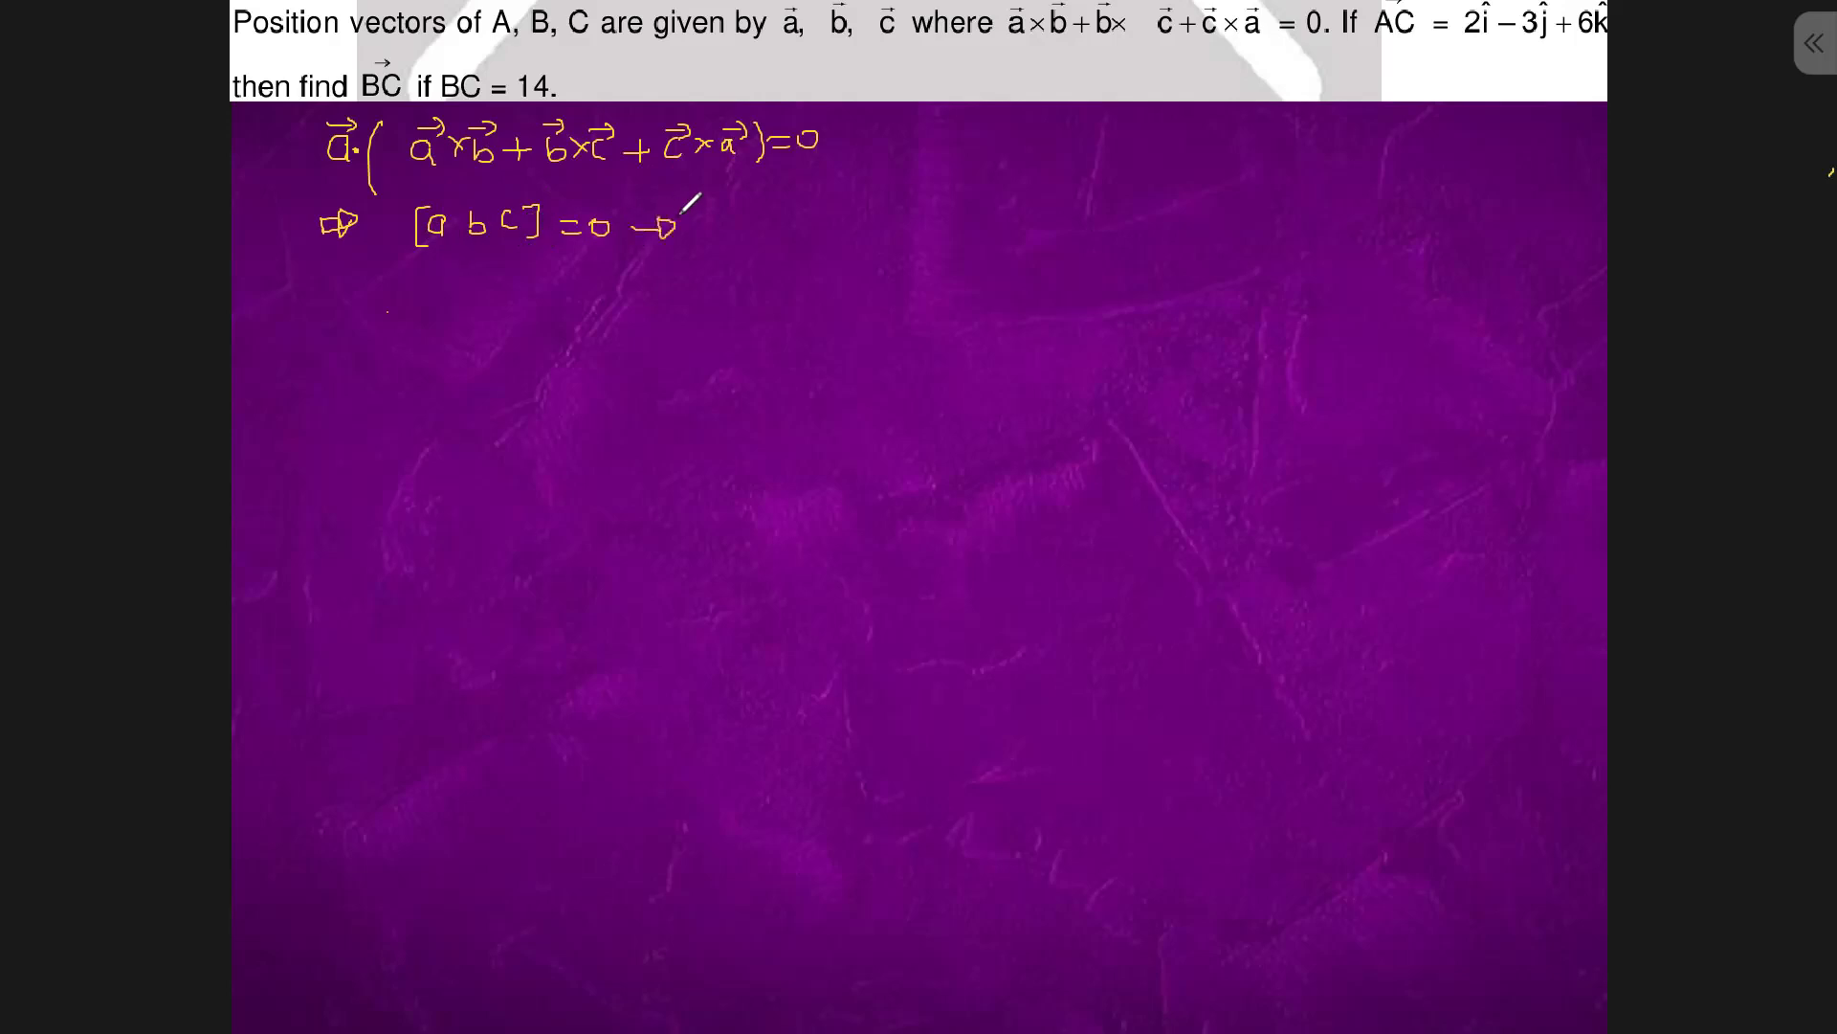
{"action": "type", "text": "coll"}
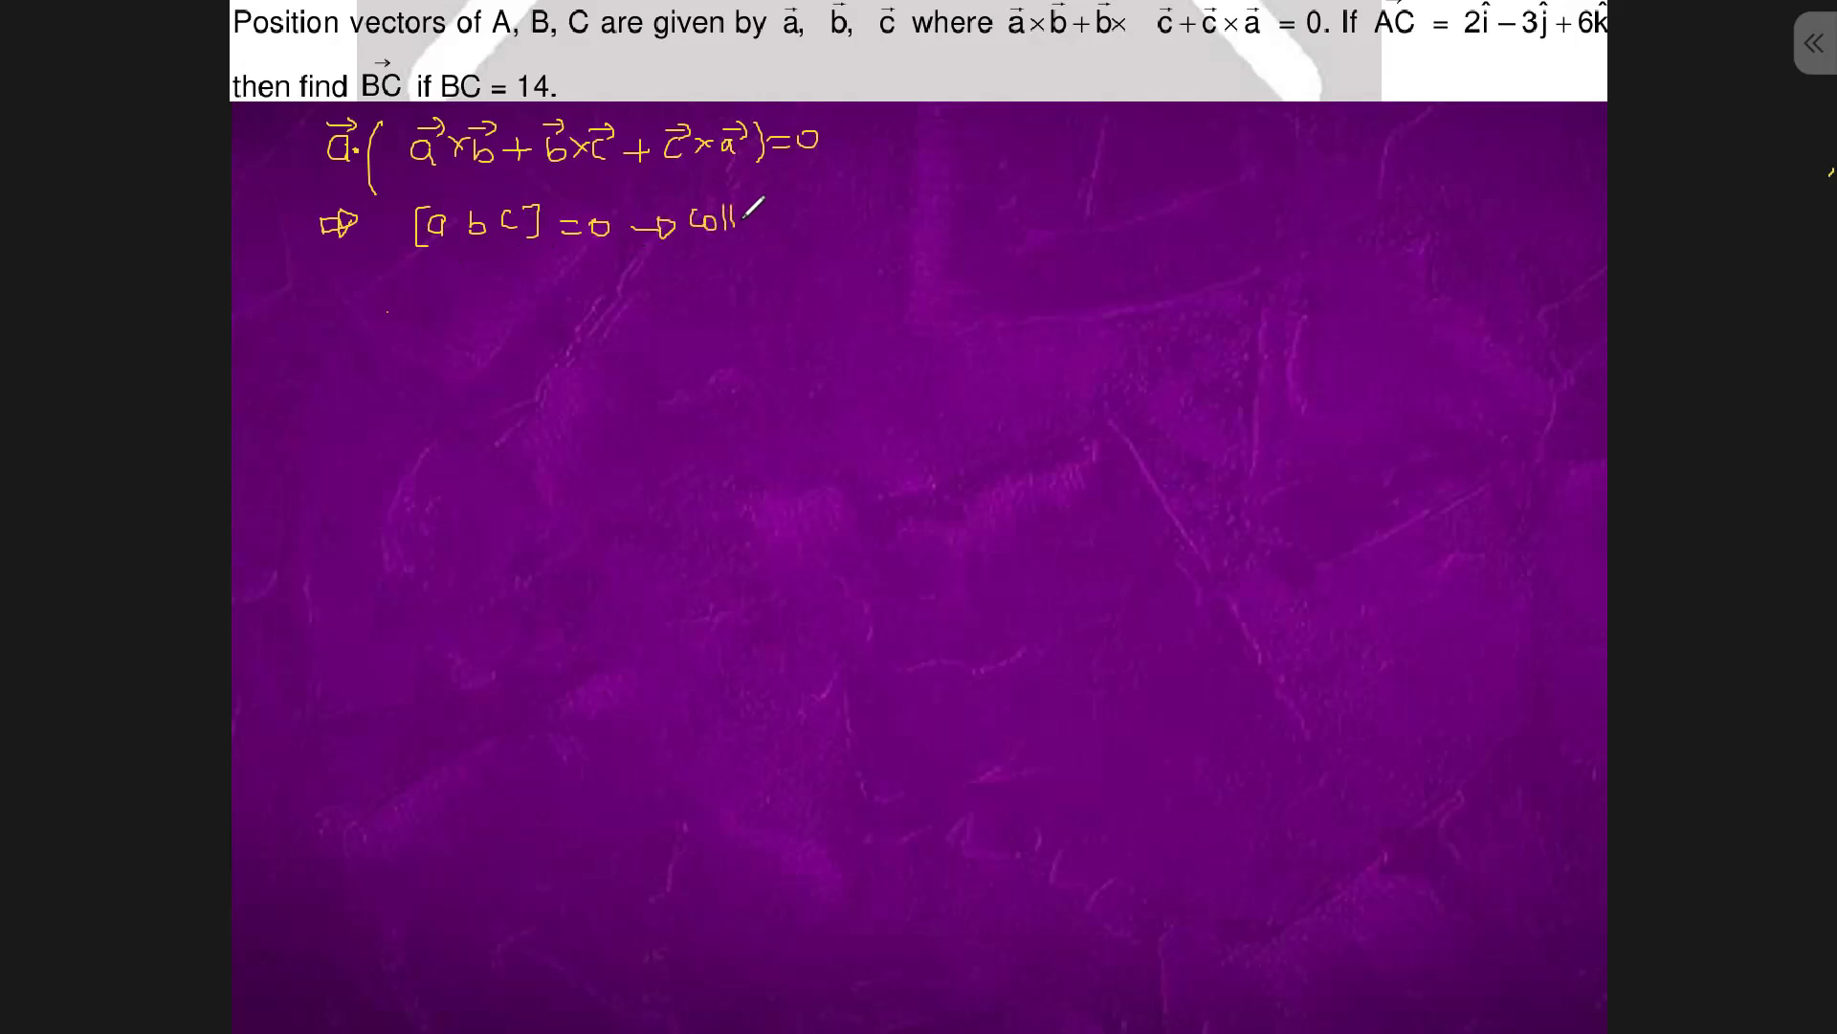
{"action": "type", "text": "collinear"}
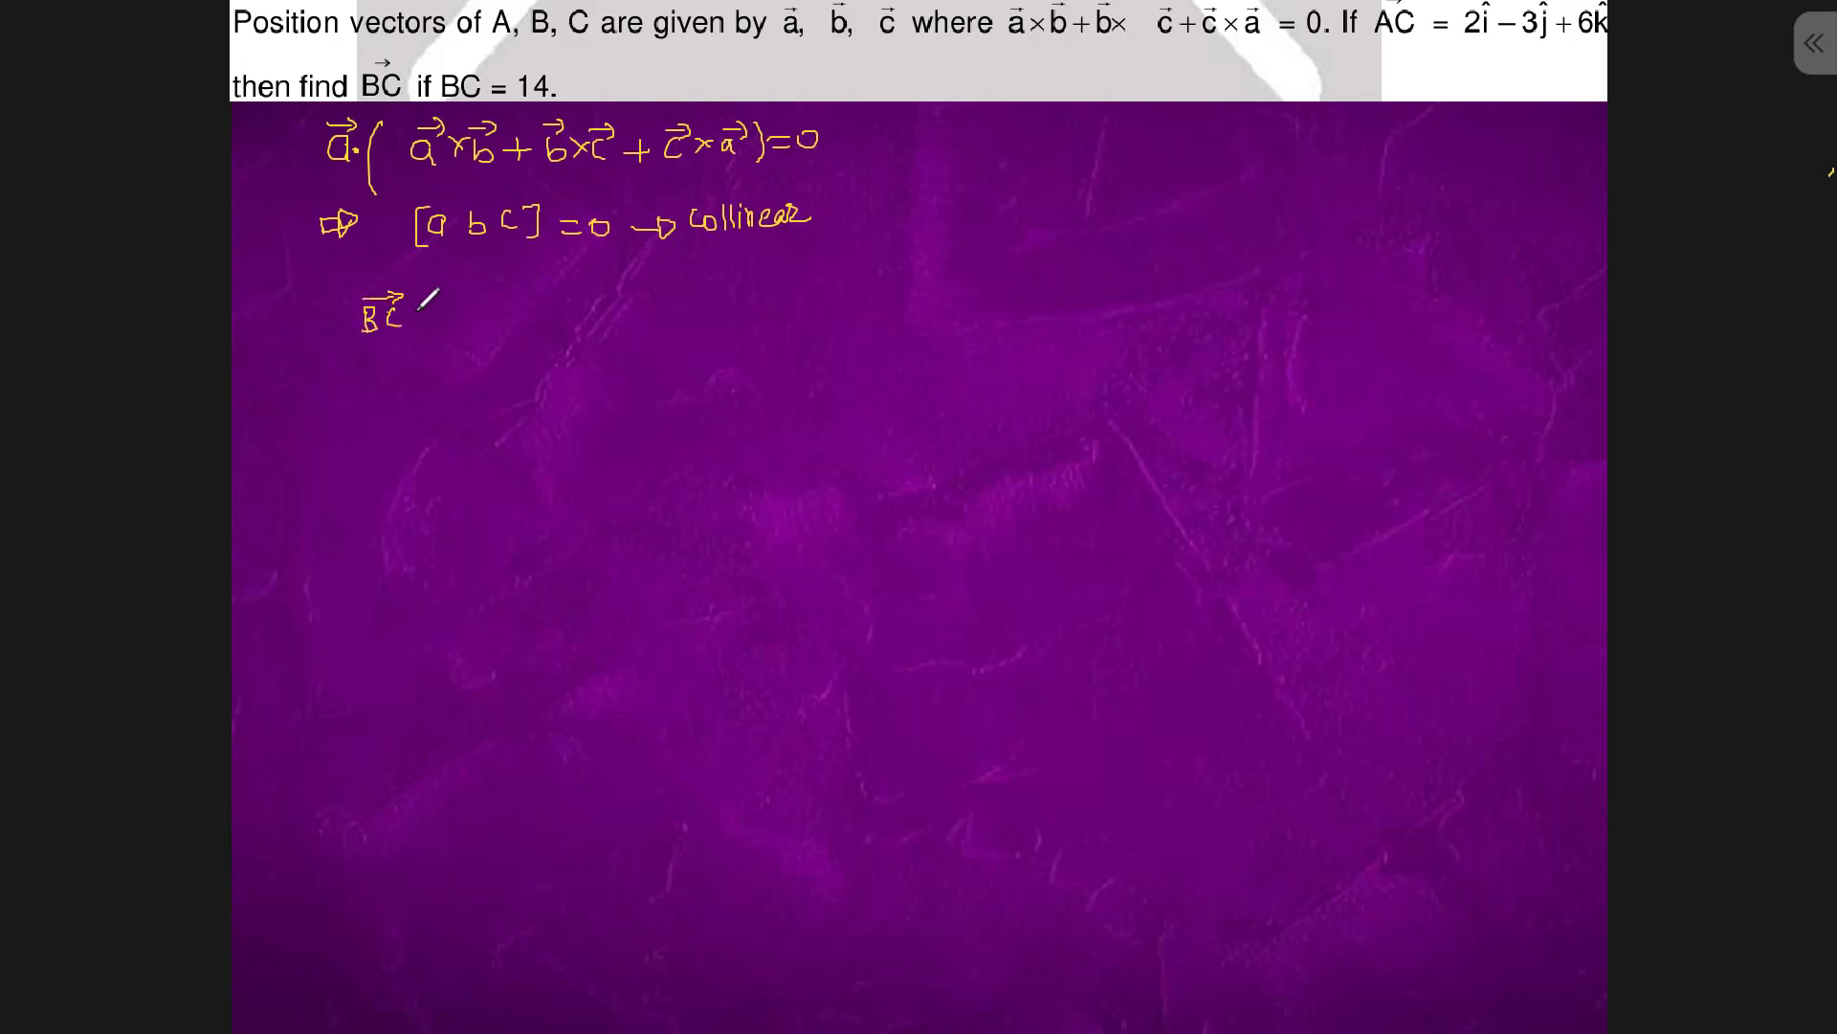
- Write |BC| = |λ||AC|, then 14 = |λ|·7, concluding λ = ±2
{"action": "type", "text": "= 1"}
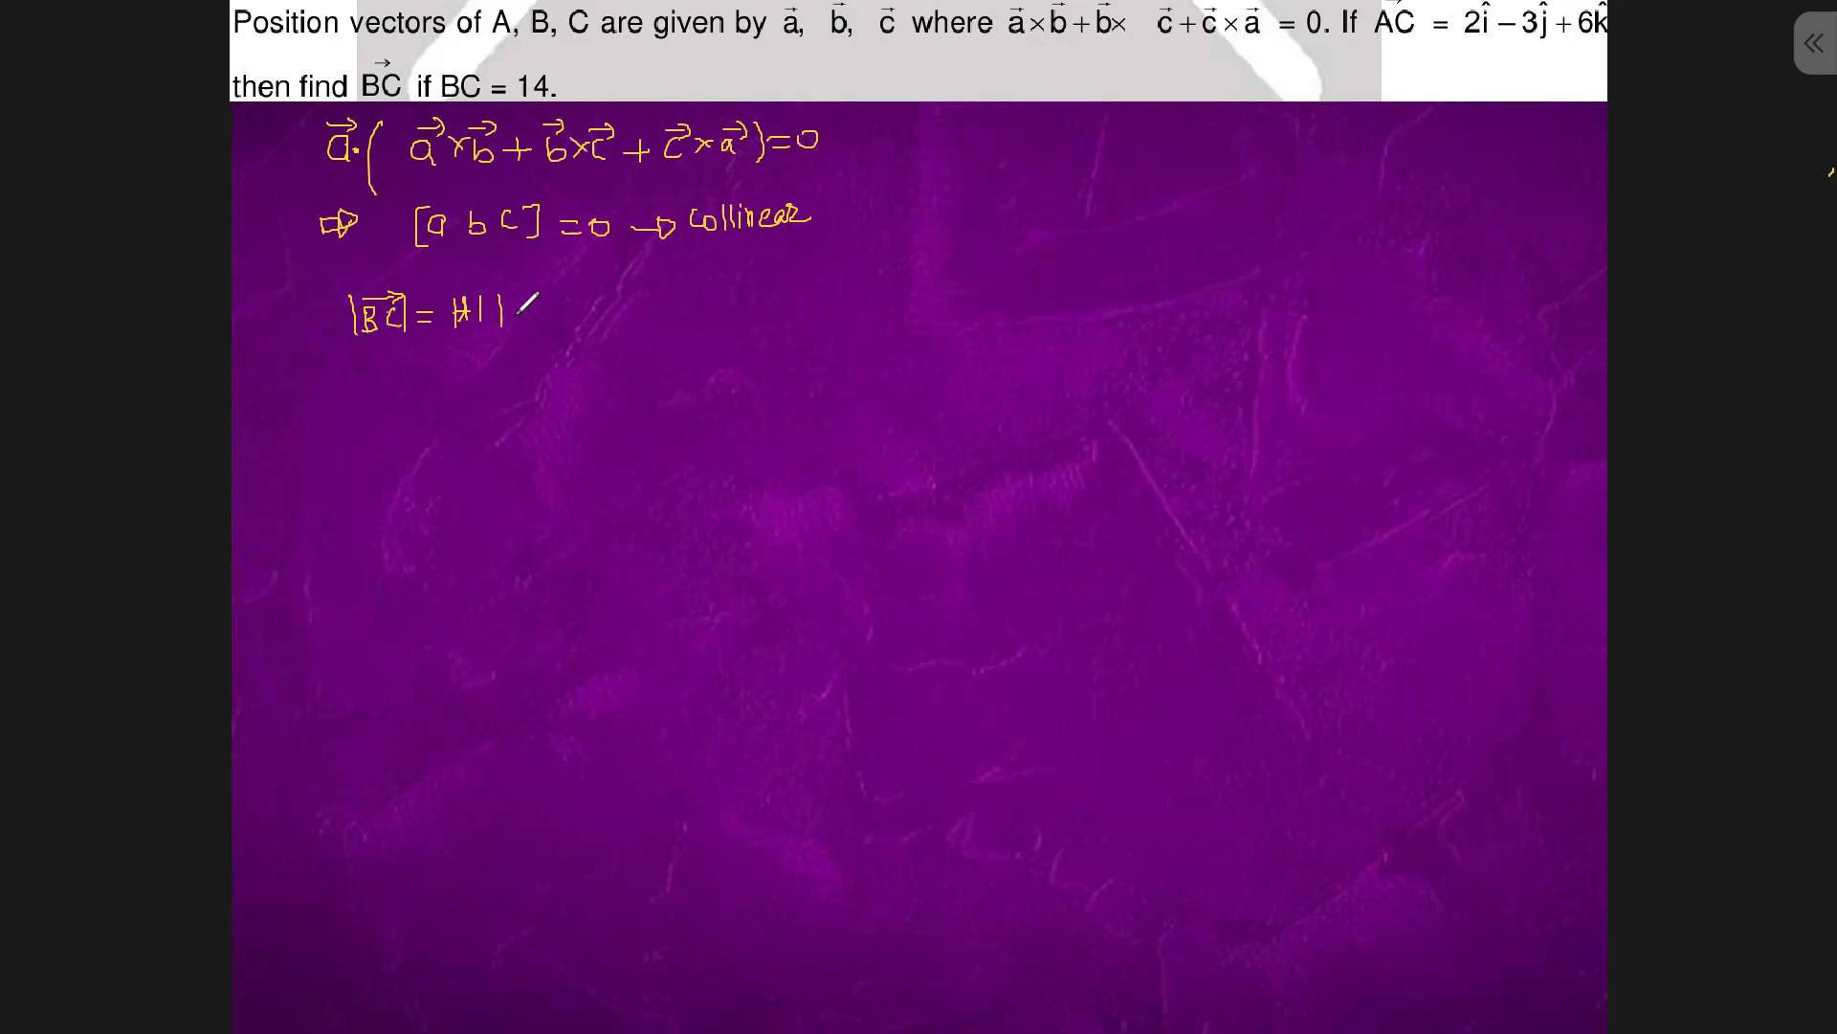
{"action": "type", "text": "4"}
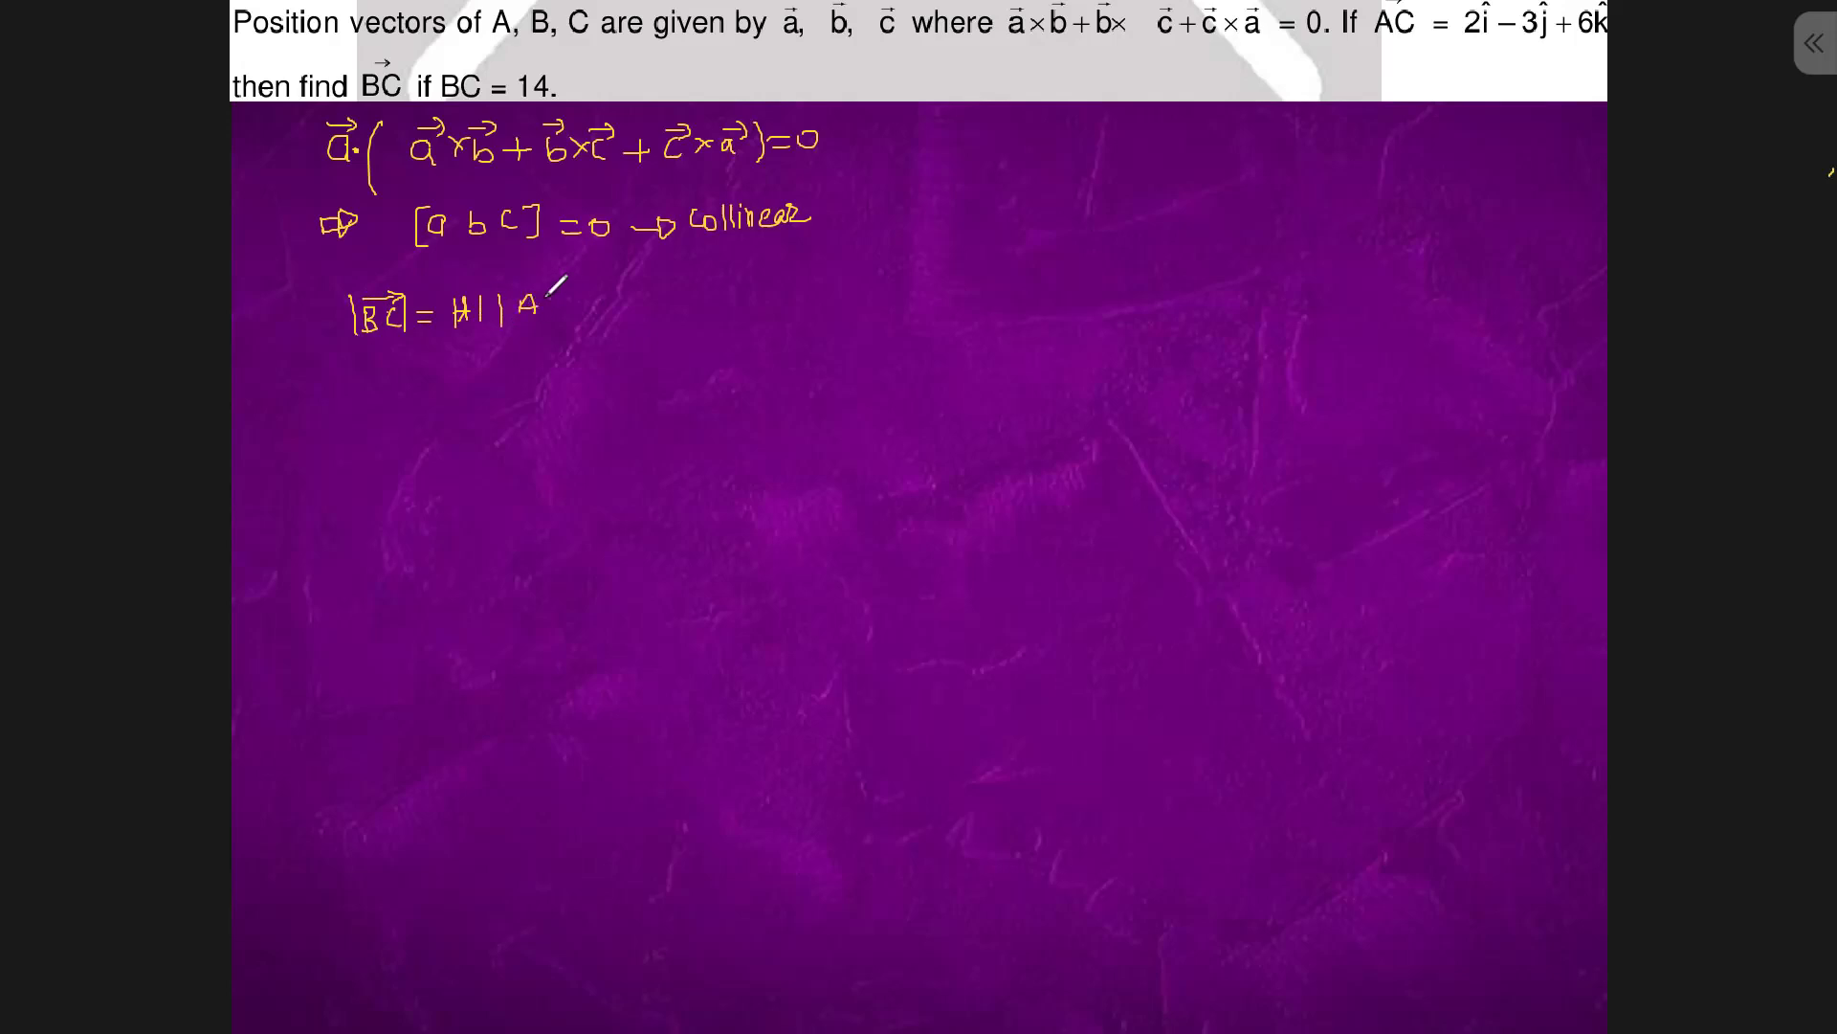
{"action": "type", "text": "AC"}
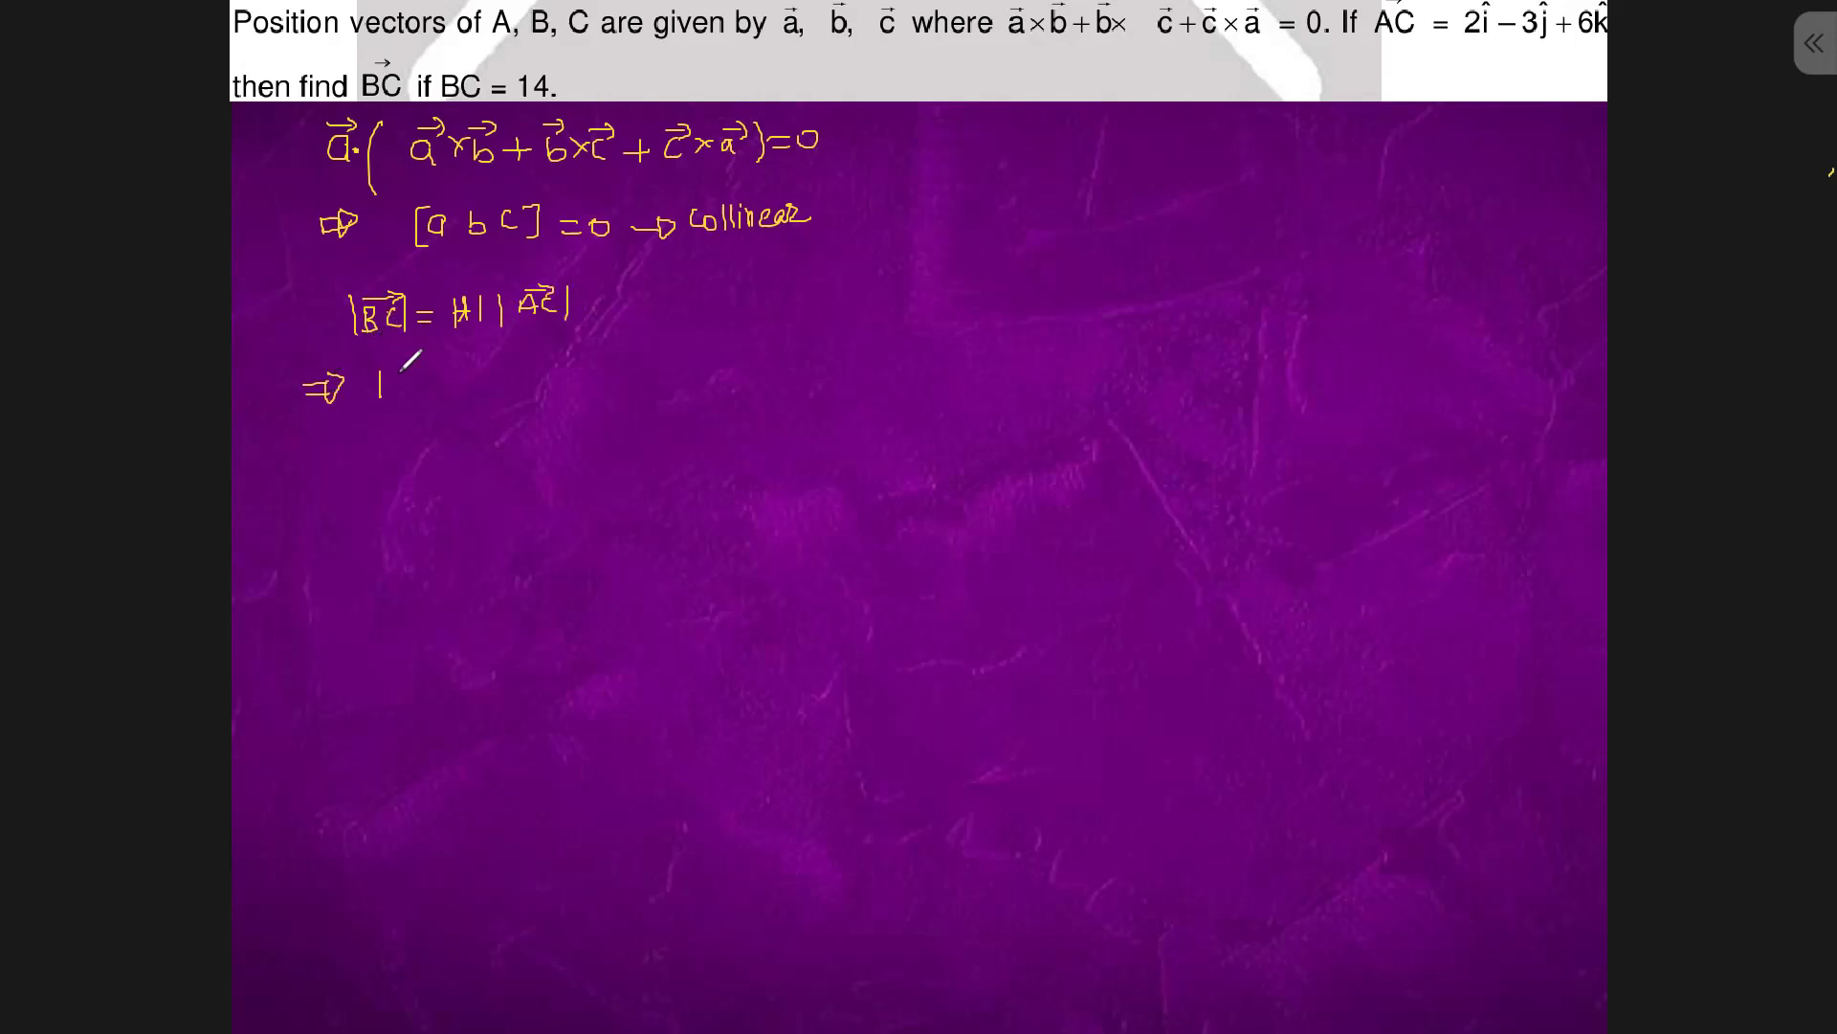
{"action": "type", "text": "14 ="}
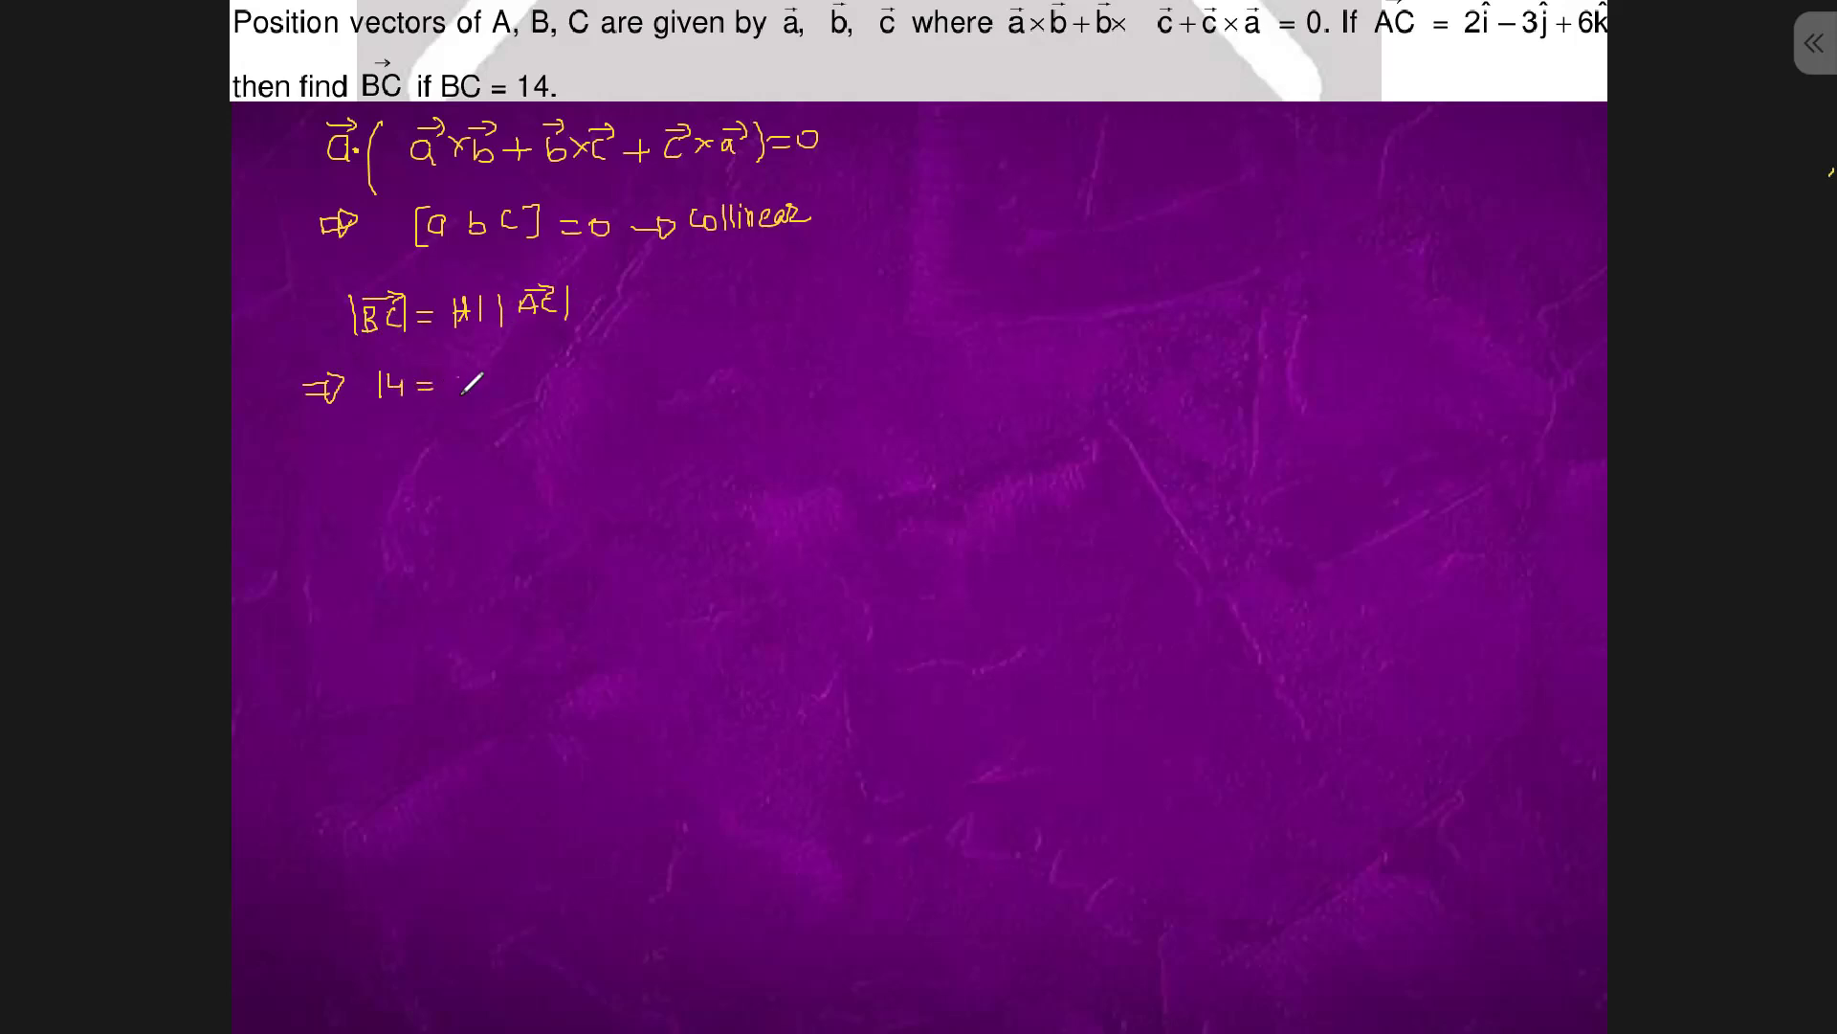
{"action": "type", "text": "|4|"}
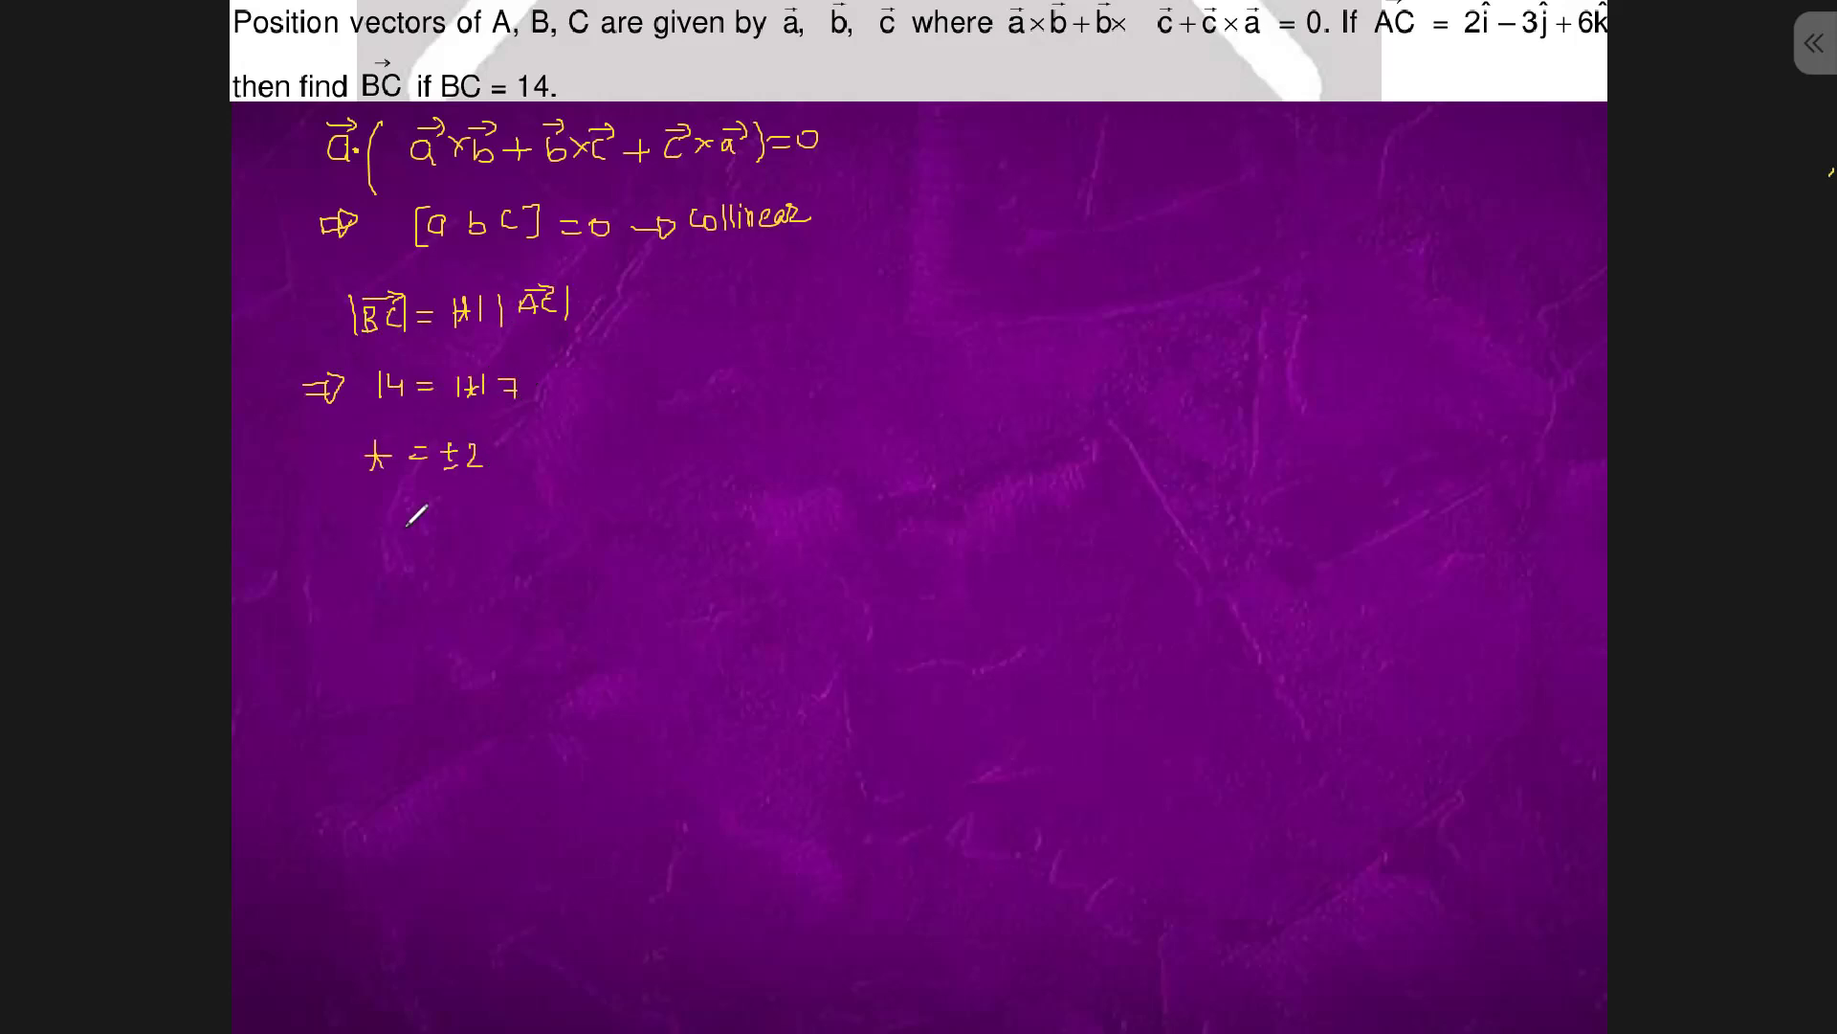
- Handwrite BC = ±2(2î − 3ĵ + 6k on a new line under λ = ±2
{"action": "left_click_drag", "start_coordinate": [417, 522], "coordinate": [357, 544]}
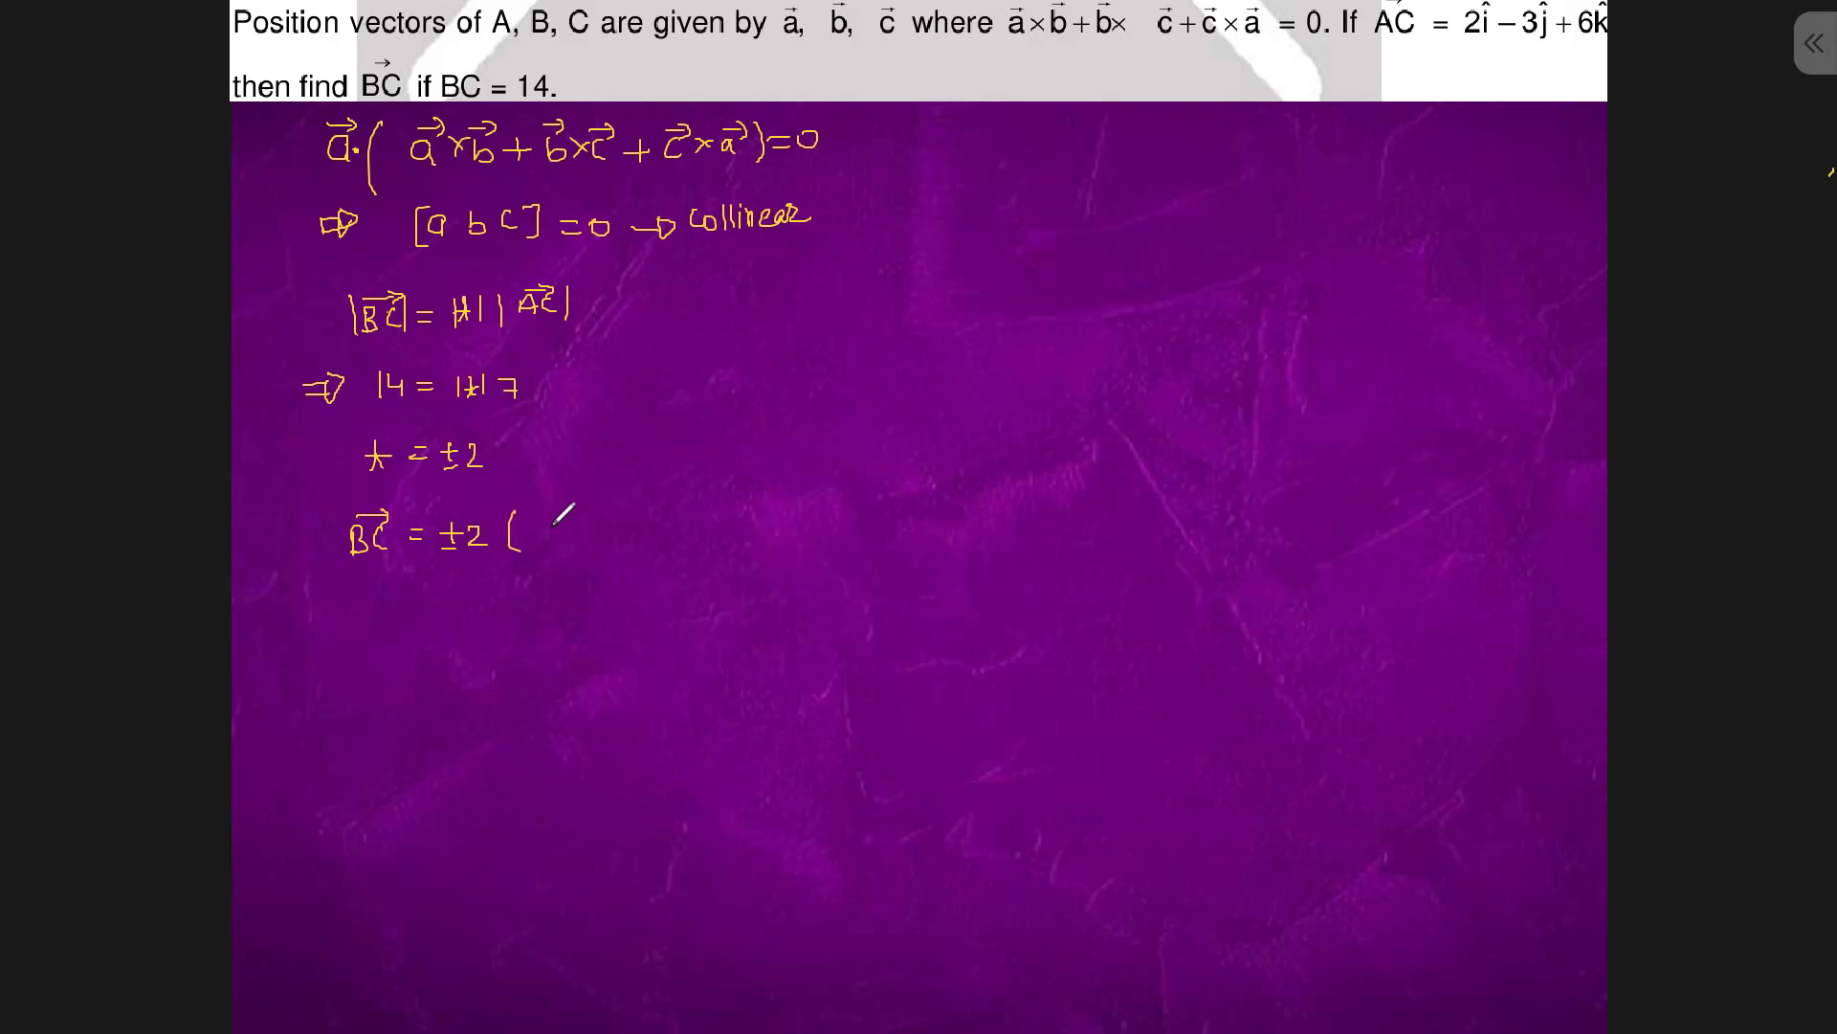
{"action": "type", "text": "2"}
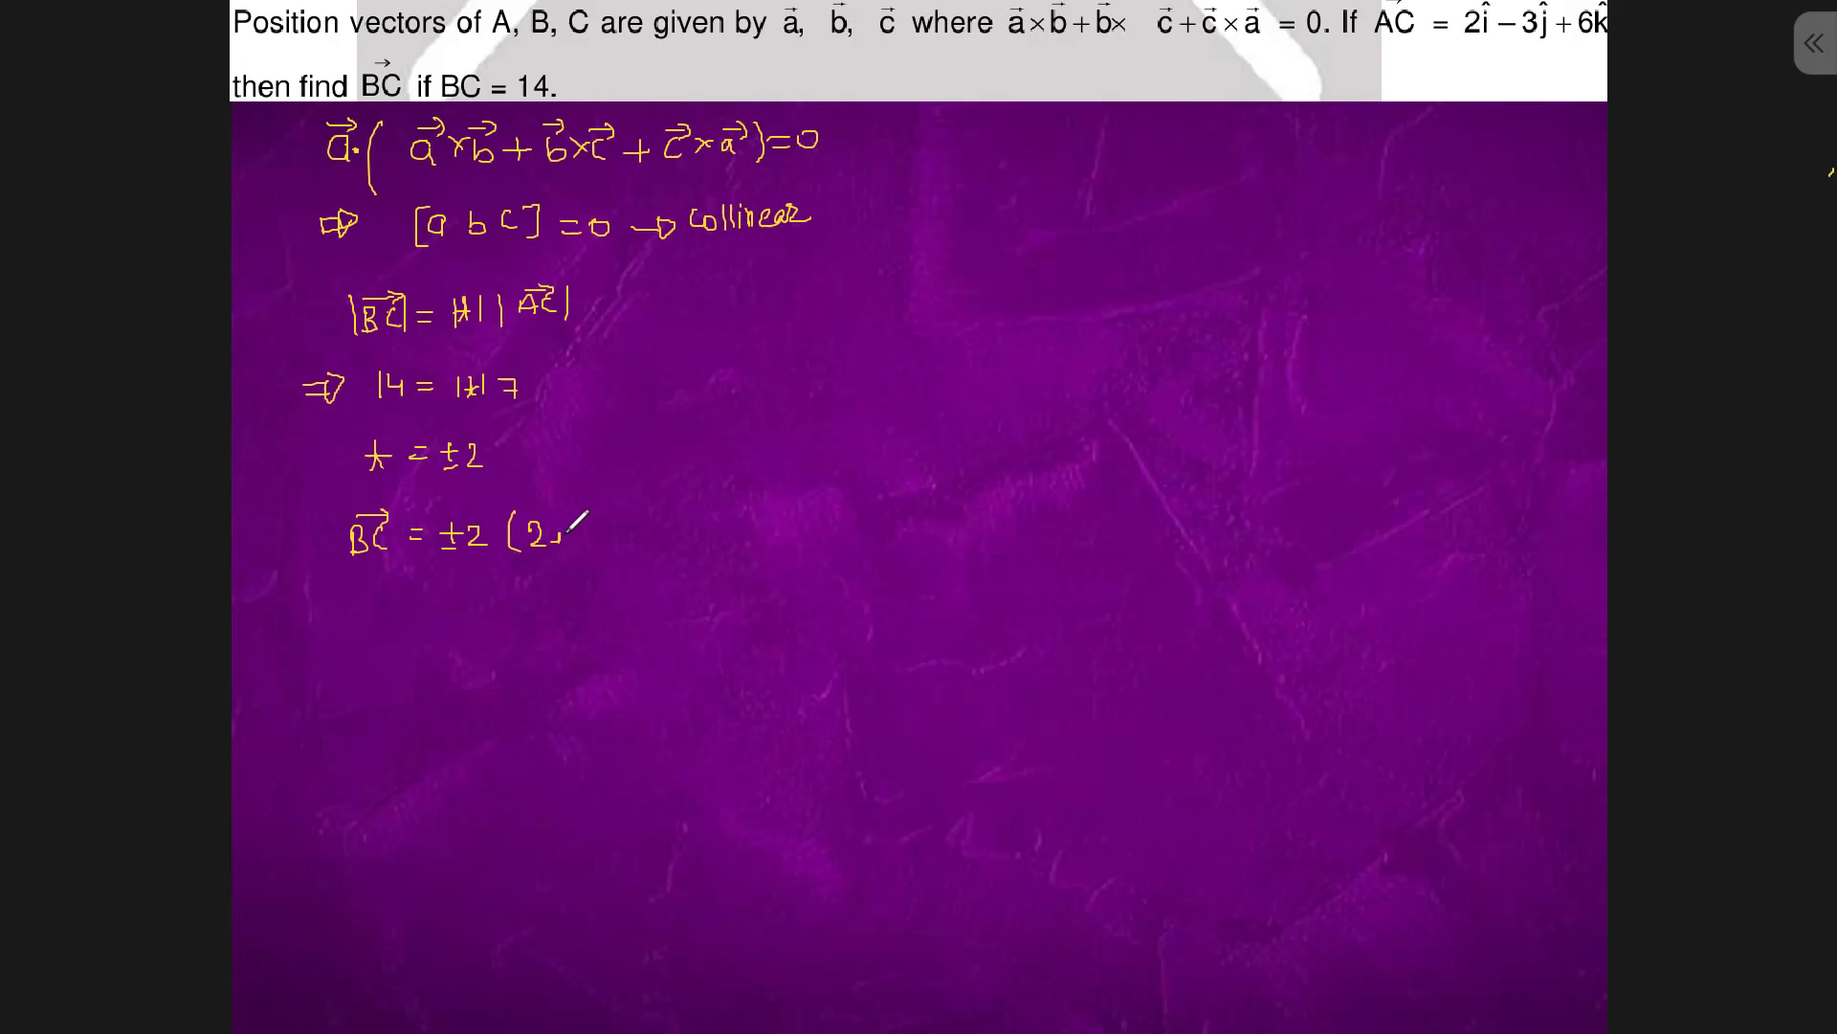
{"action": "type", "text": "î-3ĵ -"}
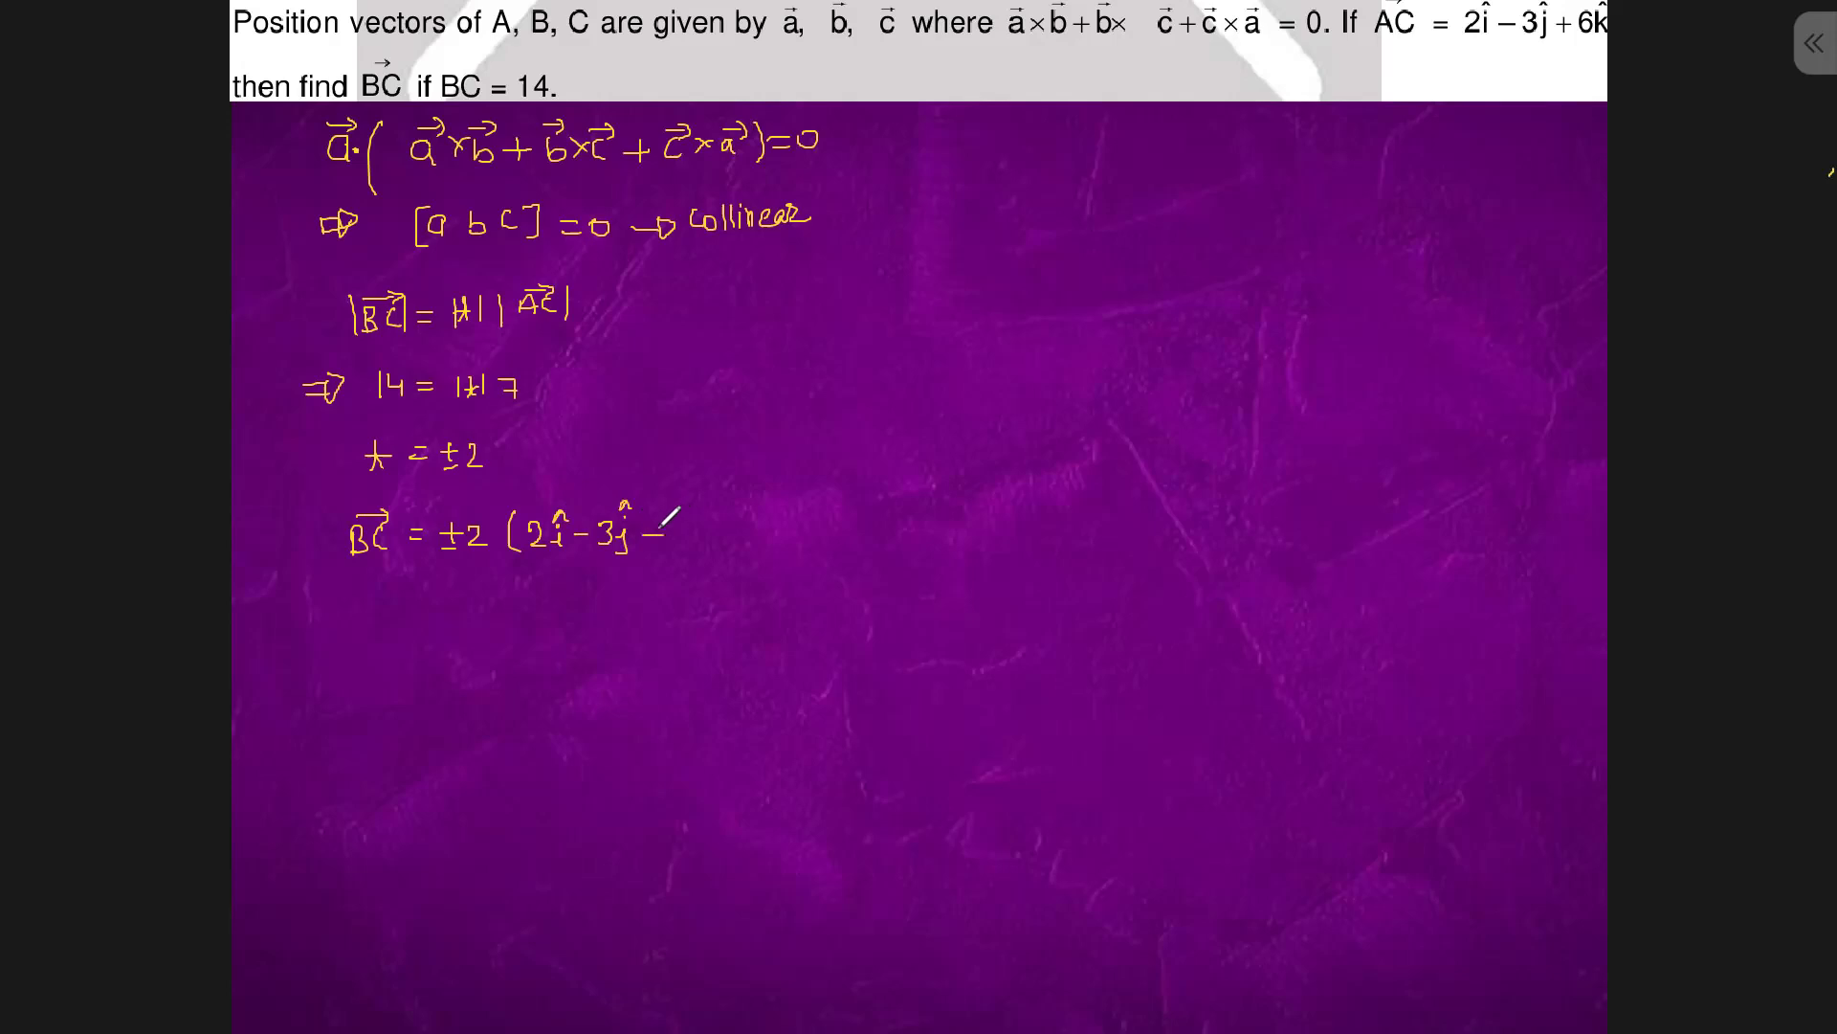
{"action": "type", "text": "+6k"}
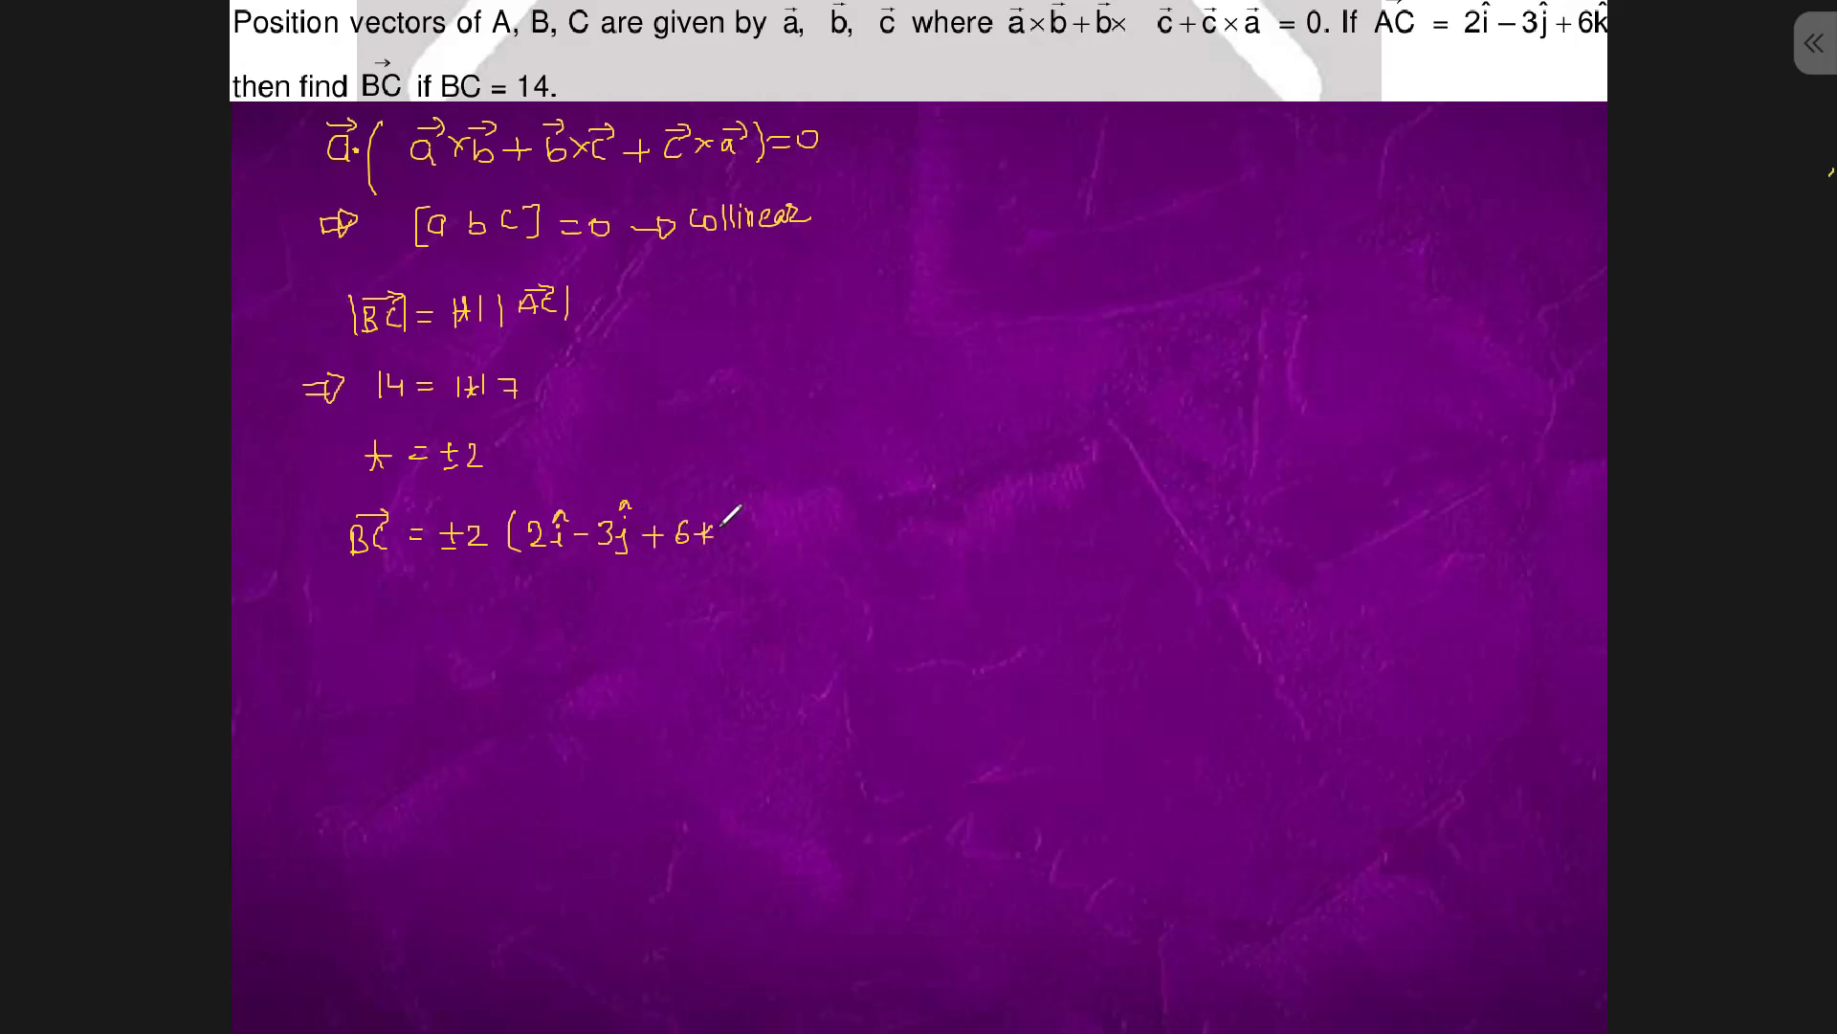